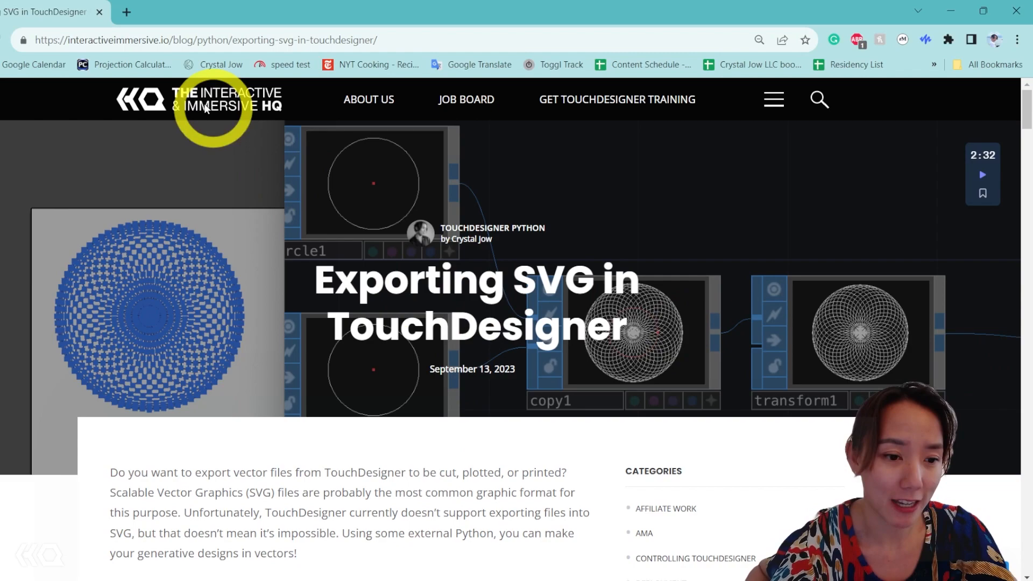
Skim the Exporting SVG article from the introduction through Downloads and Tool Tips to Tool Custom Parameters
scroll("down", 3)
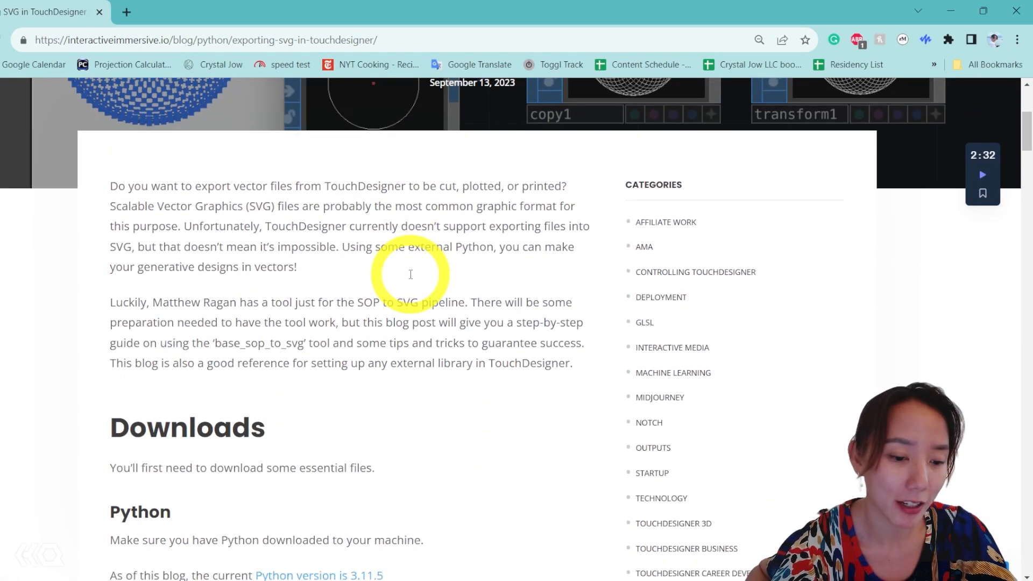
scroll("down", 3)
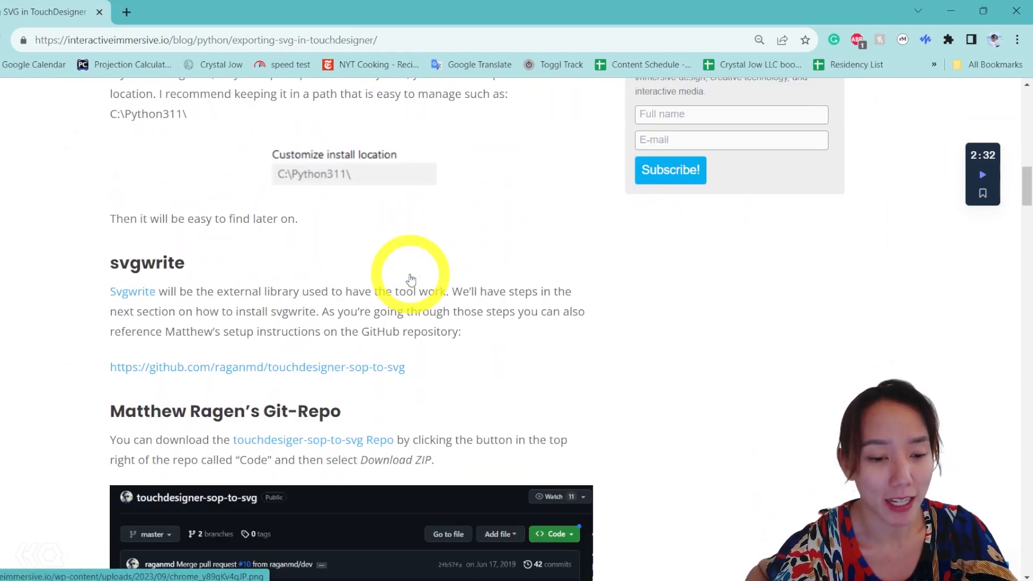
scroll("down", 3)
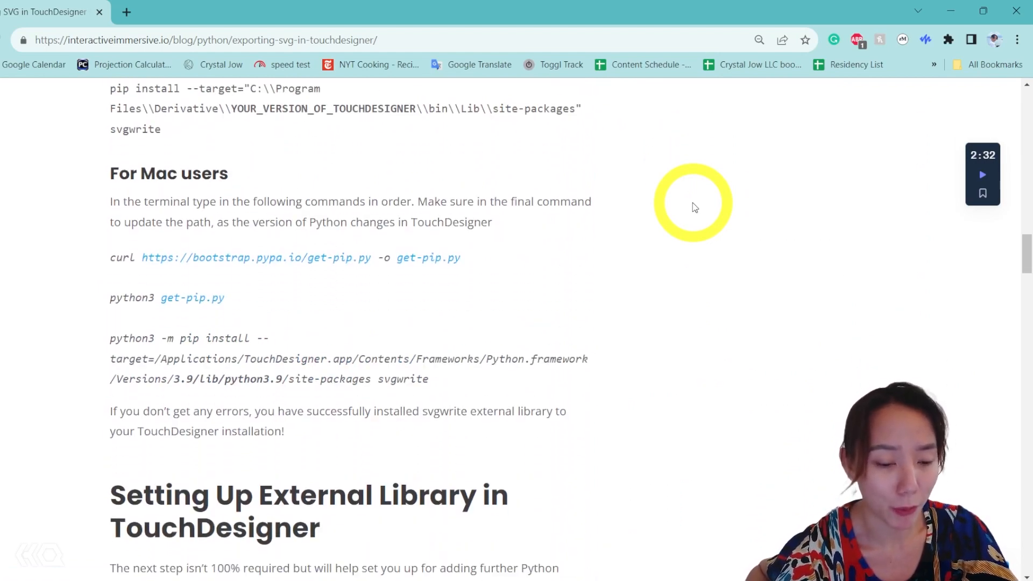
scroll("down", 3)
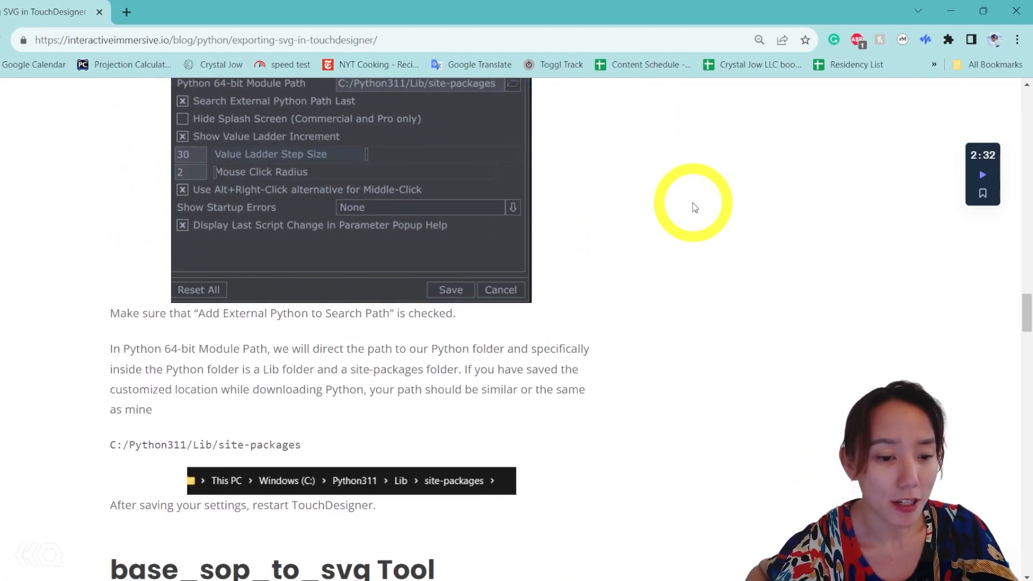
scroll("down", 3)
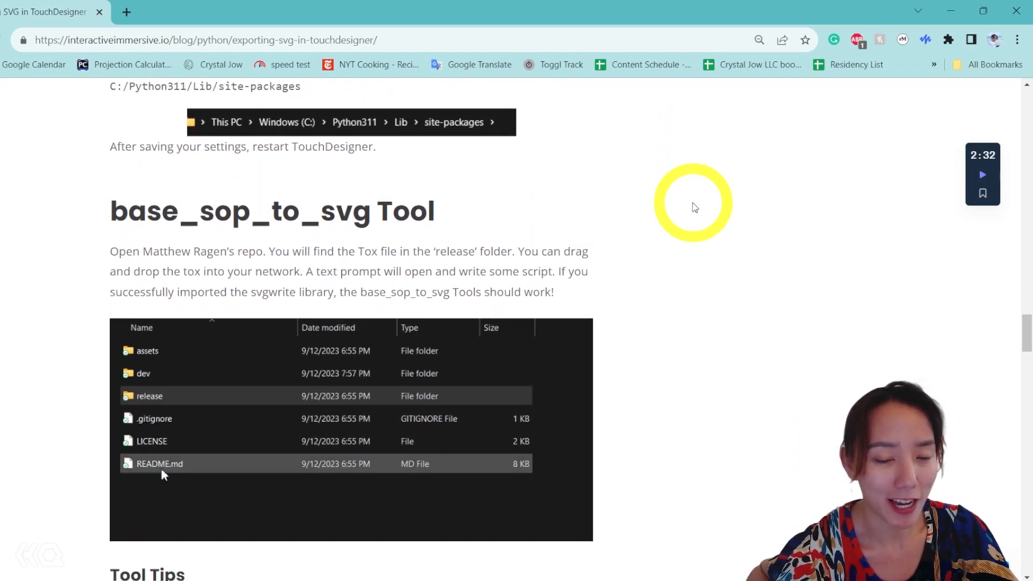
scroll("down", 3)
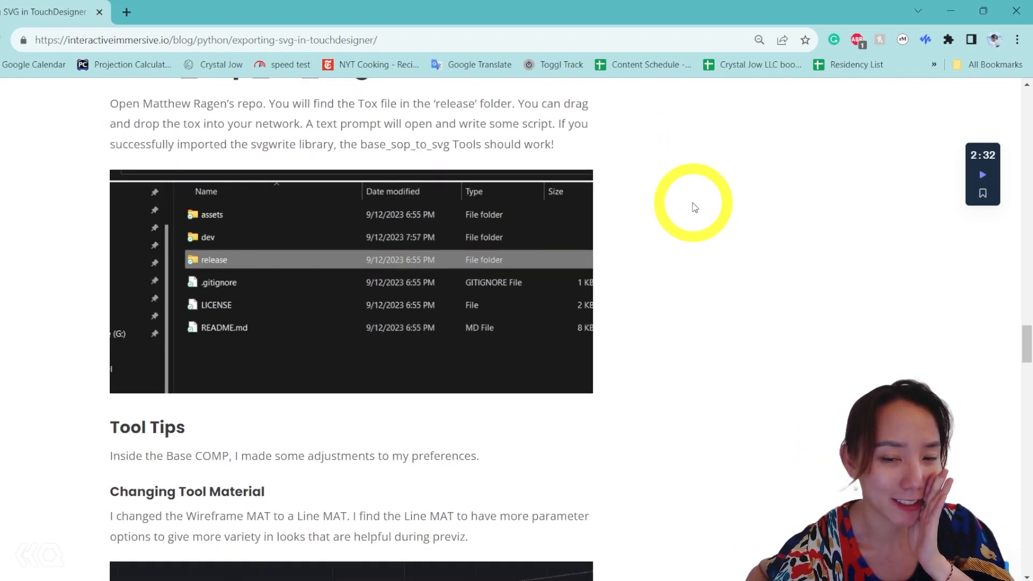
scroll("down", 3)
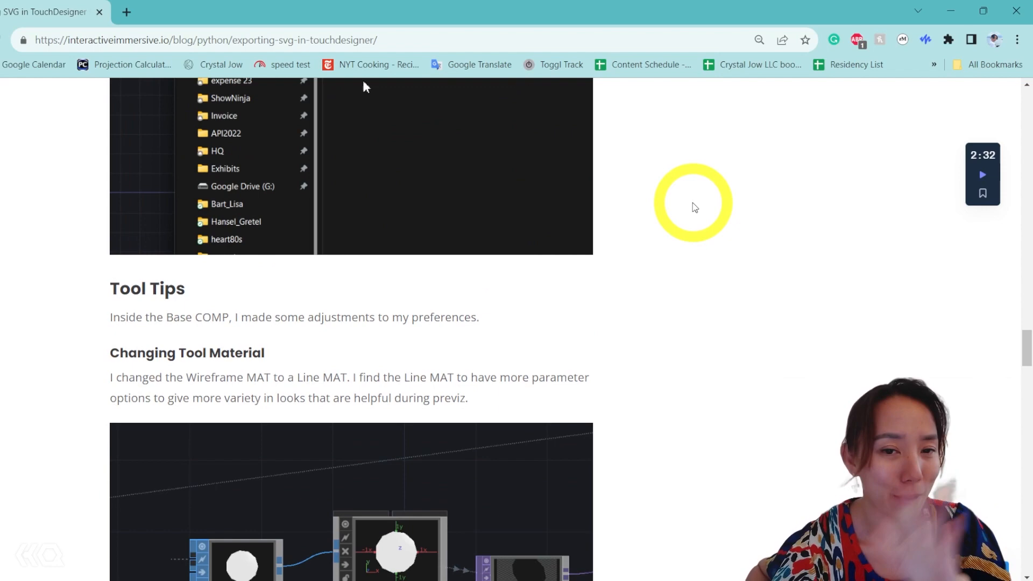
scroll("down", 3)
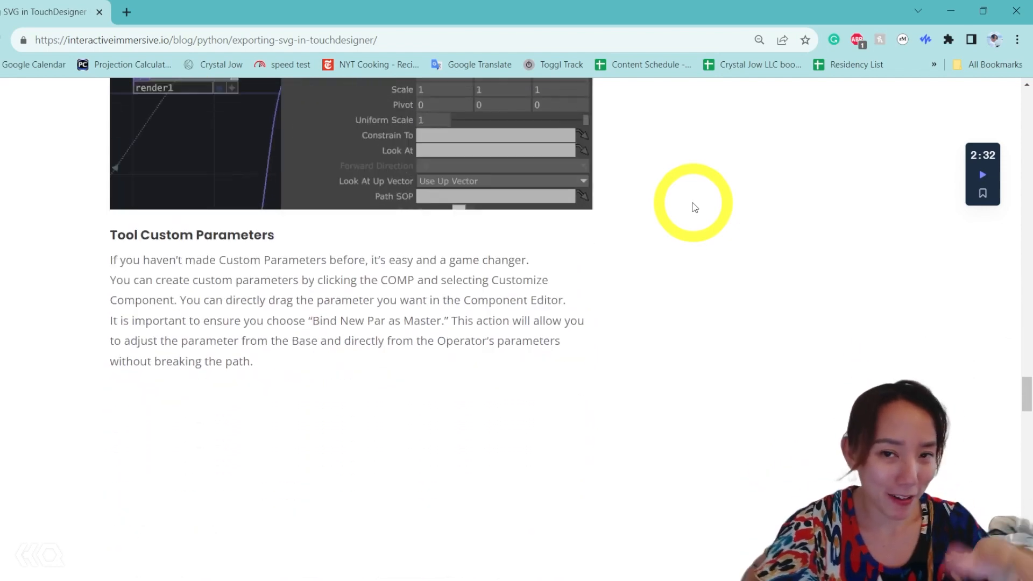
scroll("down", 3)
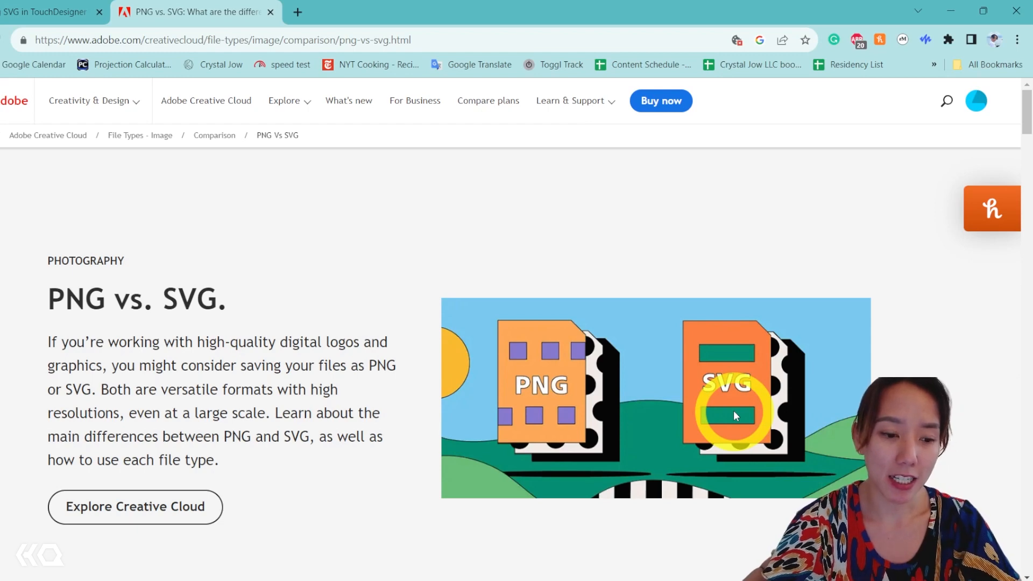
Scroll past the header image of Adobe's PNG vs. SVG comparison page
scroll("down", 3)
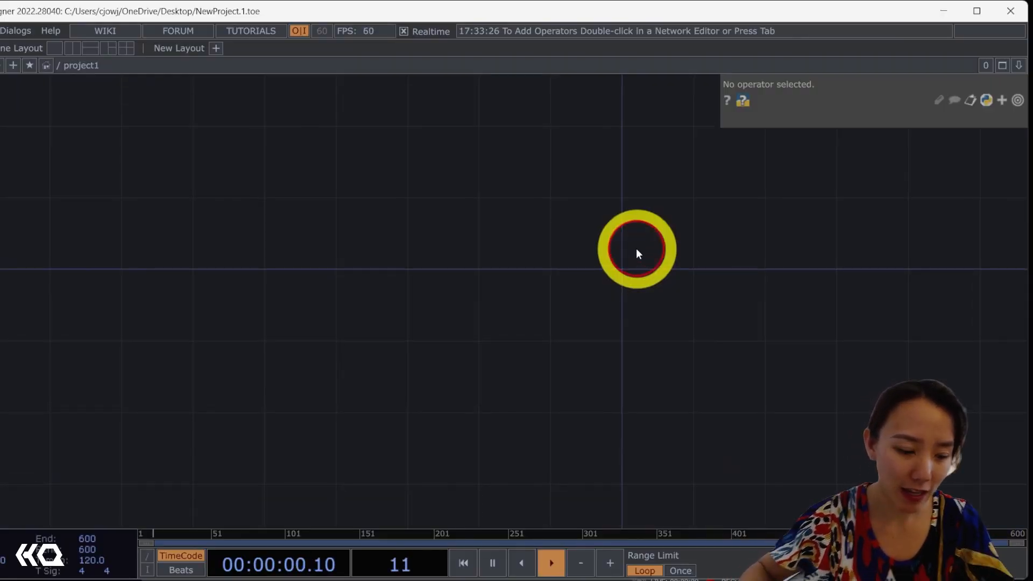
Create a NURBS sphere with 20 rows and 40 columns and branch a twist from it
double_click(636, 249)
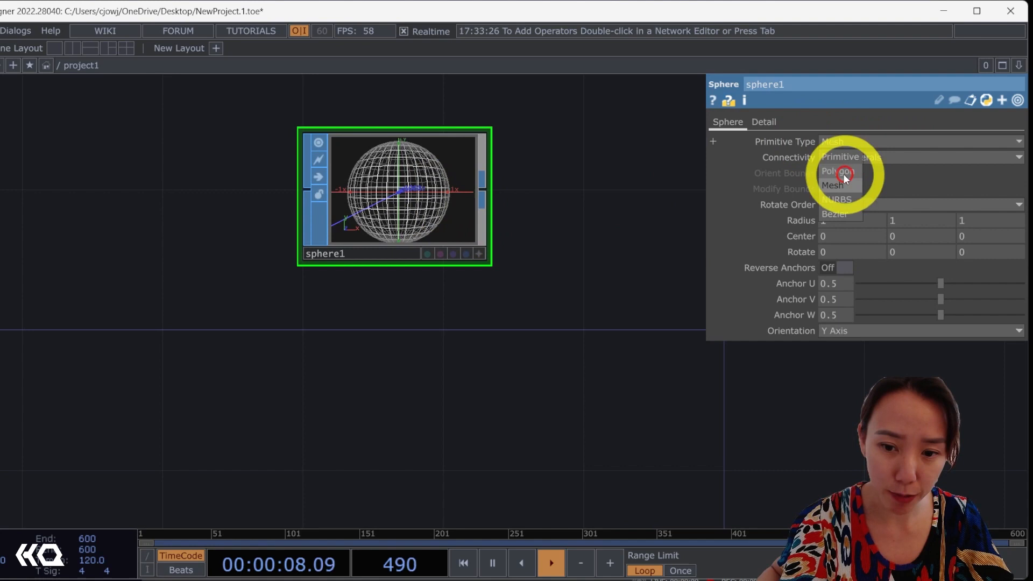
left_click(836, 199)
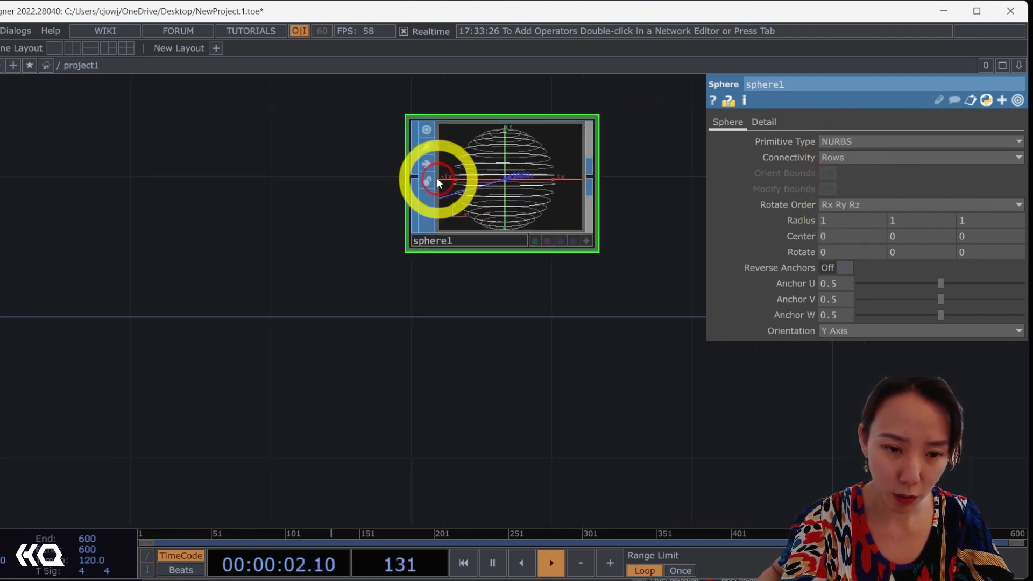
left_click(764, 121)
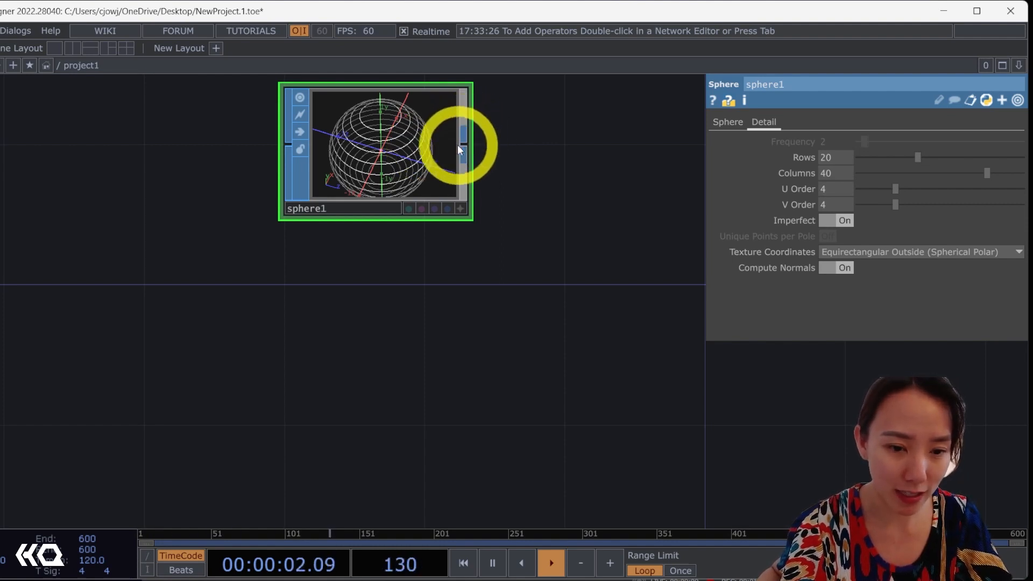
left_click_drag(461, 138, 464, 155)
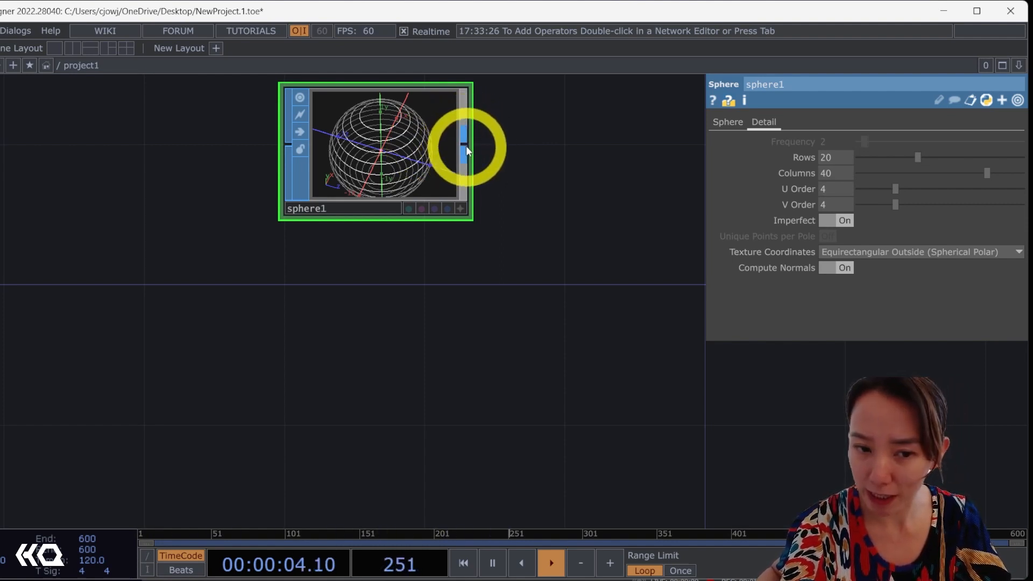
type("tw")
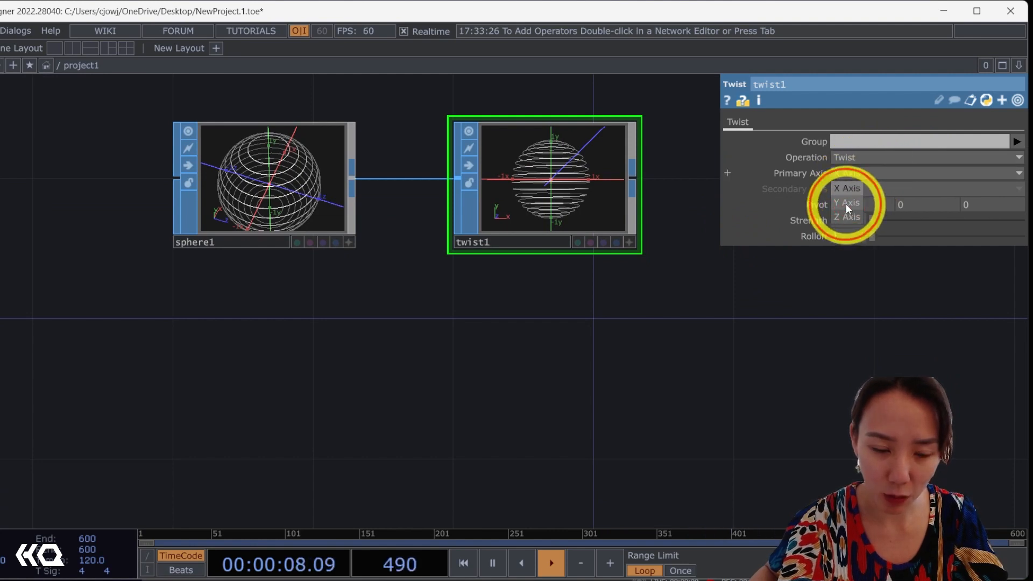
Set twist1's primary axis to Y Axis and its strength to 75
left_click(847, 203)
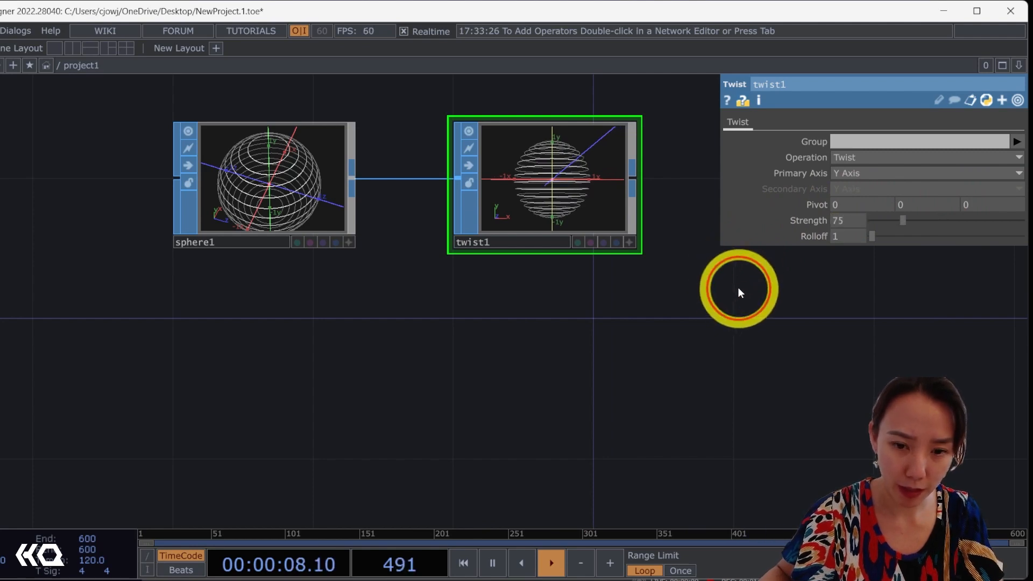
left_click(922, 173)
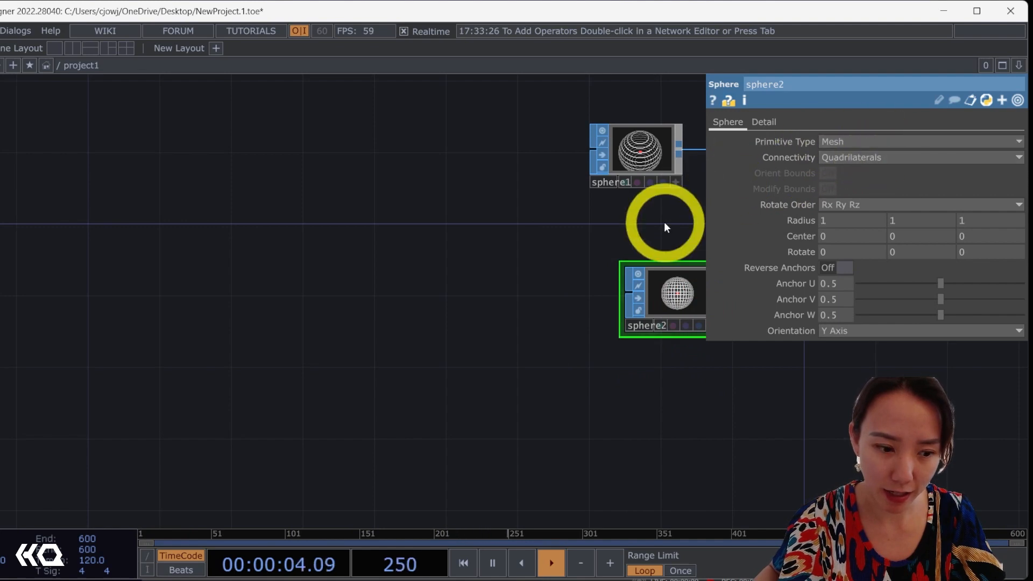
Set sphere2 connectivity to Rows and Columns and feed it into a stronger twist
left_click(1017, 157)
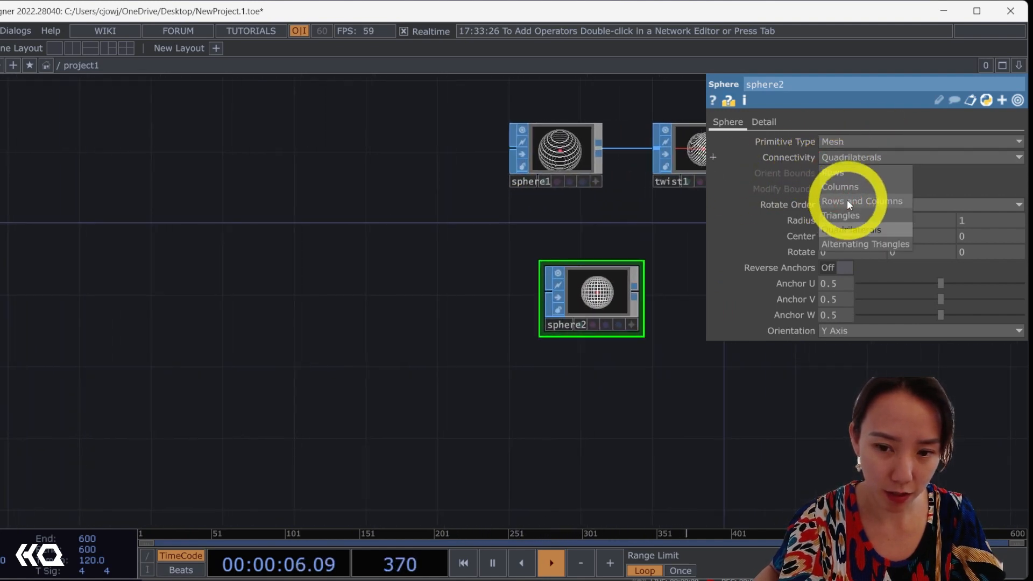
left_click(861, 201)
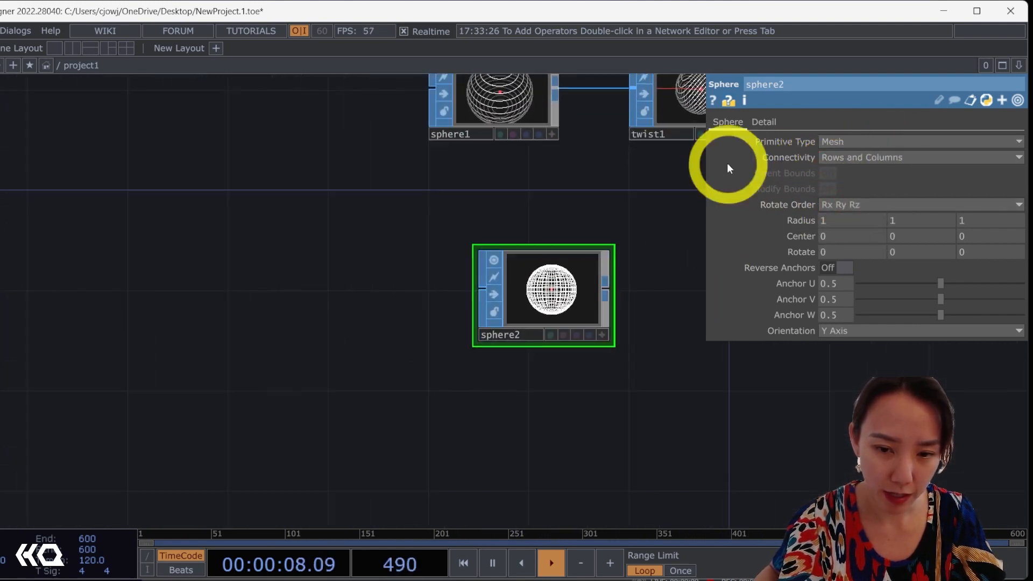
left_click(762, 122)
type("tw")
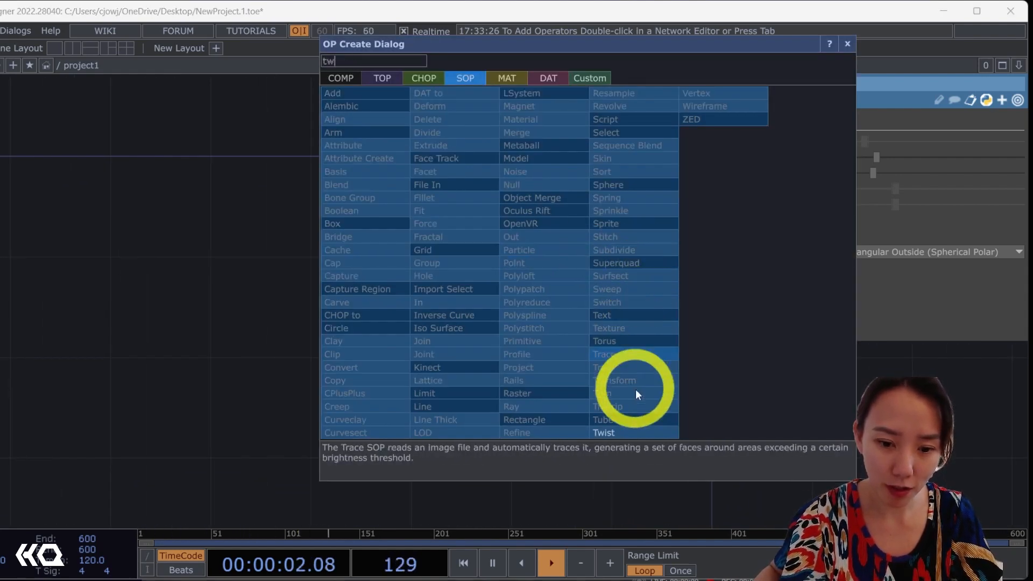
left_click(603, 432)
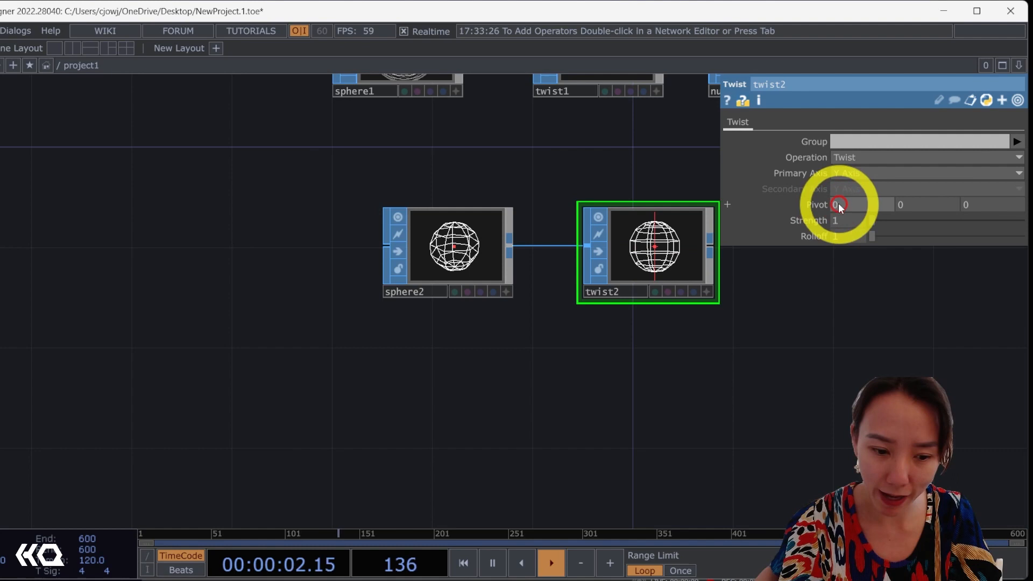
left_click_drag(869, 220, 925, 220)
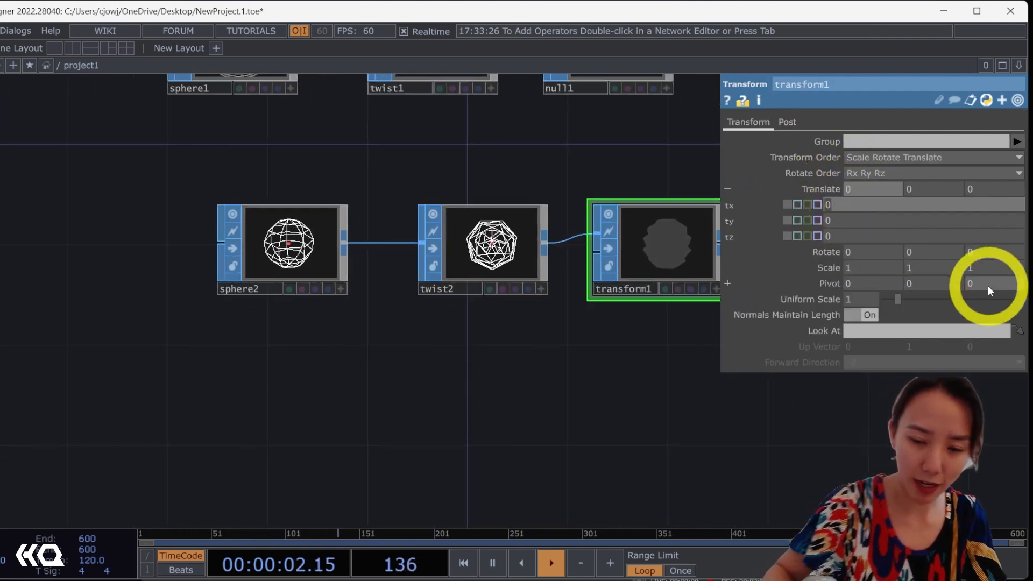
Enter 90 on the new transform, set twist2 strength to 60 and sphere2 rows to 15
type("90")
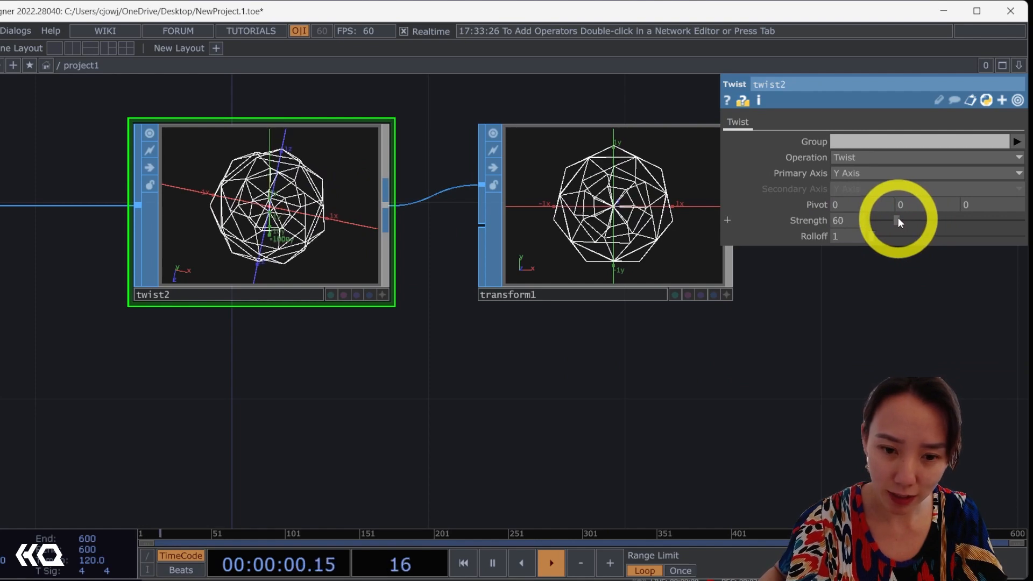
left_click_drag(903, 220, 895, 220)
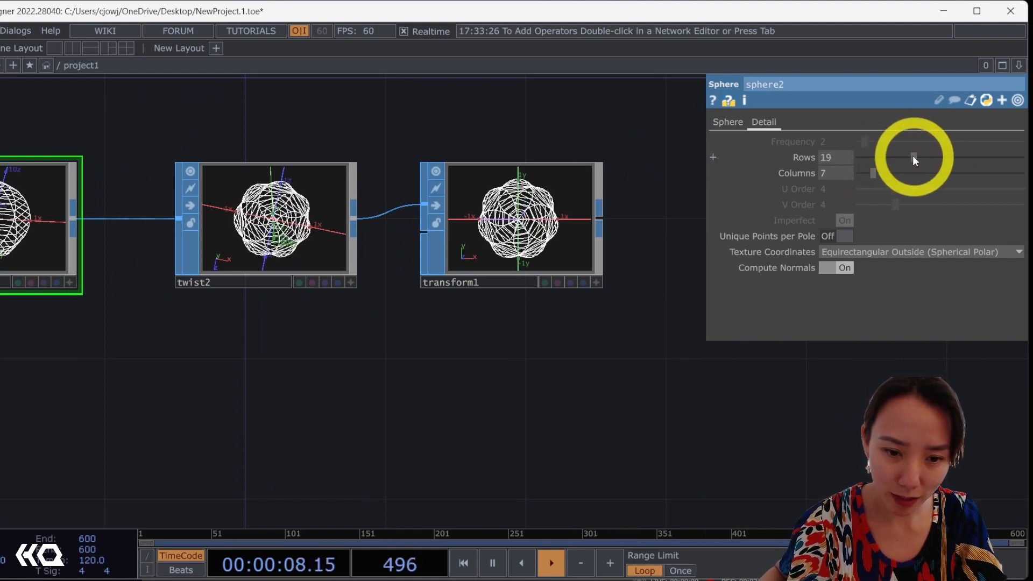
left_click_drag(914, 157, 895, 156)
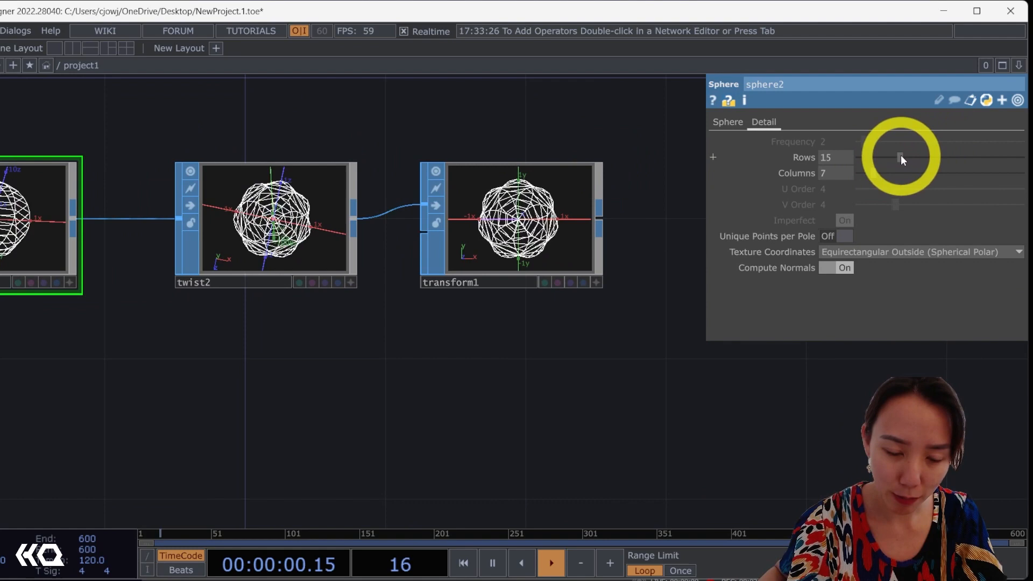
left_click_drag(902, 156, 886, 156)
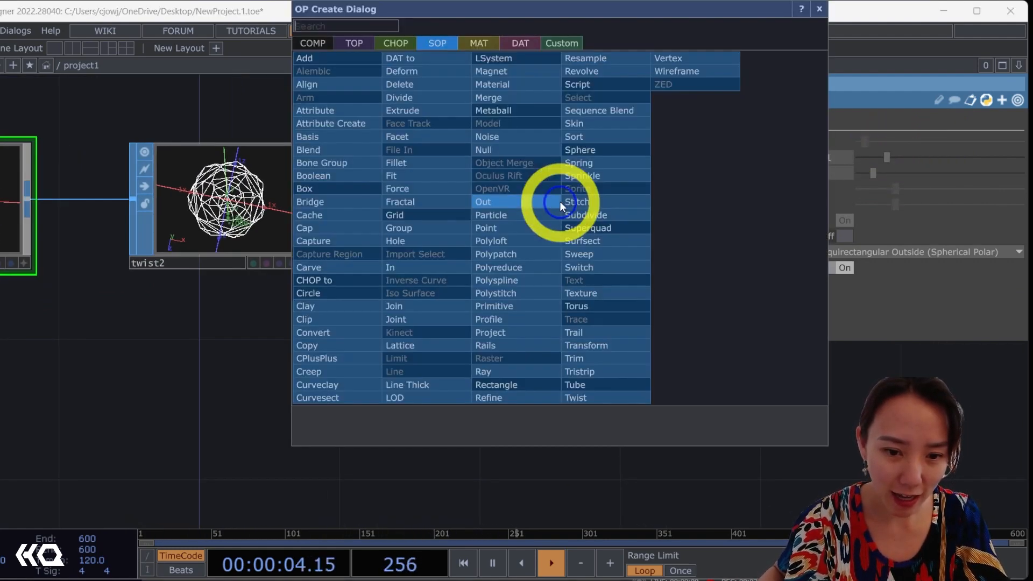
Add a null after the twisted sphere, circles for a new pattern, and another null
type("nul")
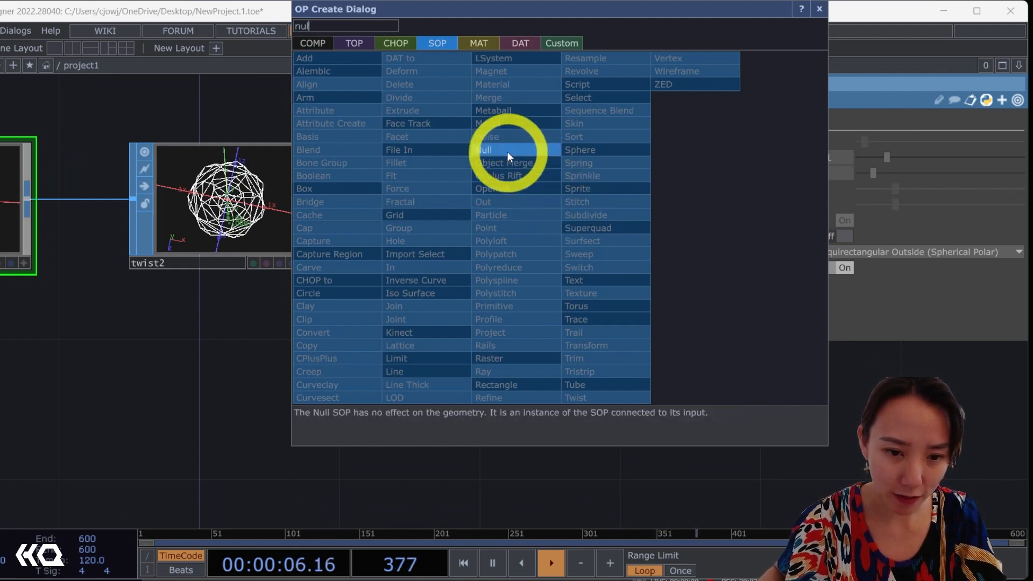
left_click(483, 149)
type("c")
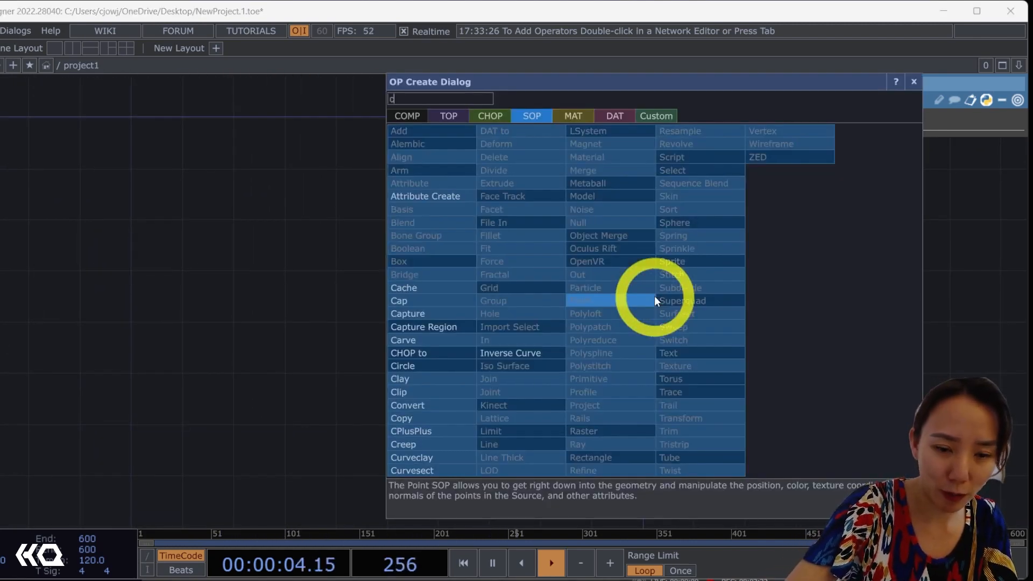
type("ircle")
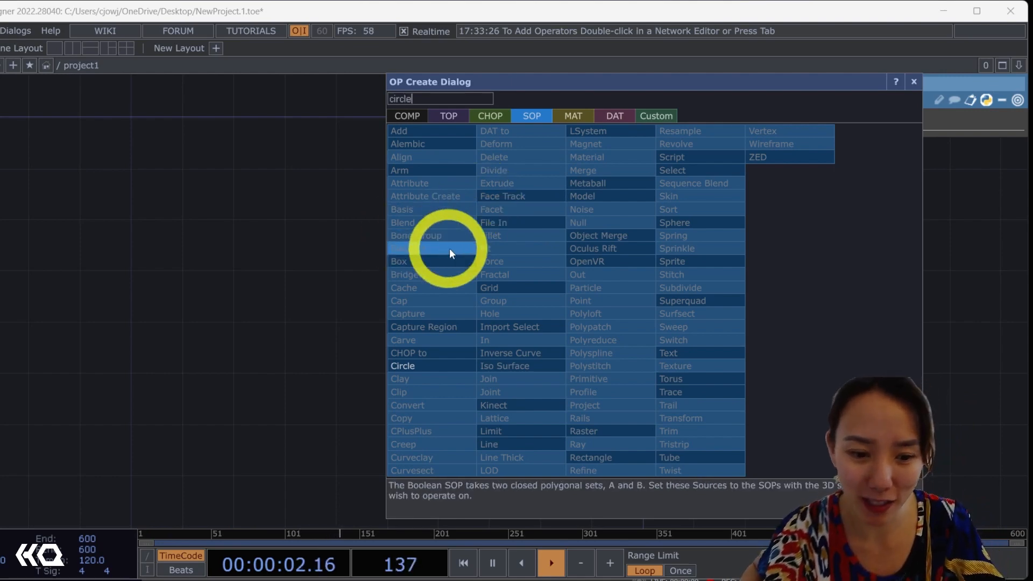
left_click(402, 366)
type("m")
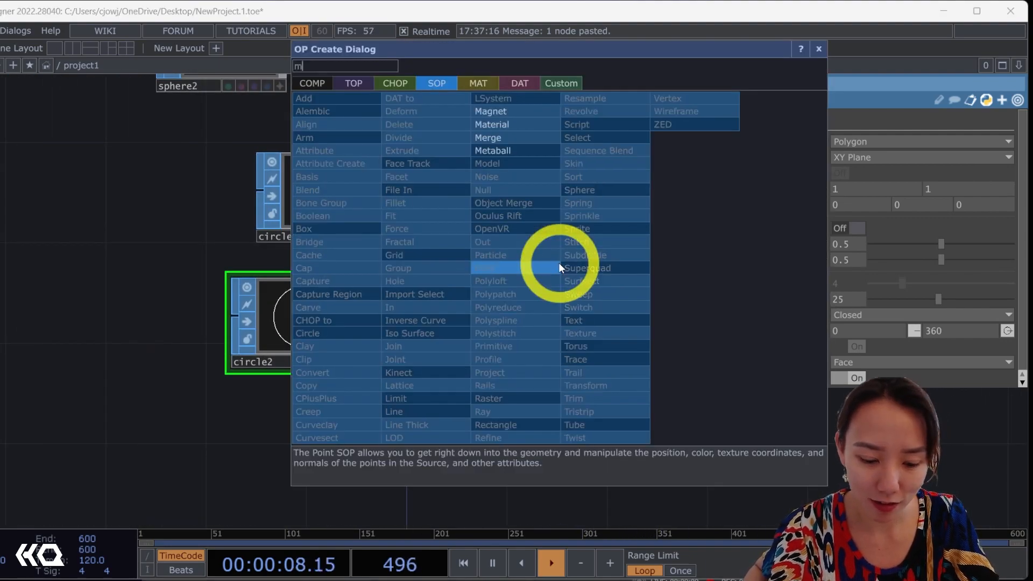
type("ul")
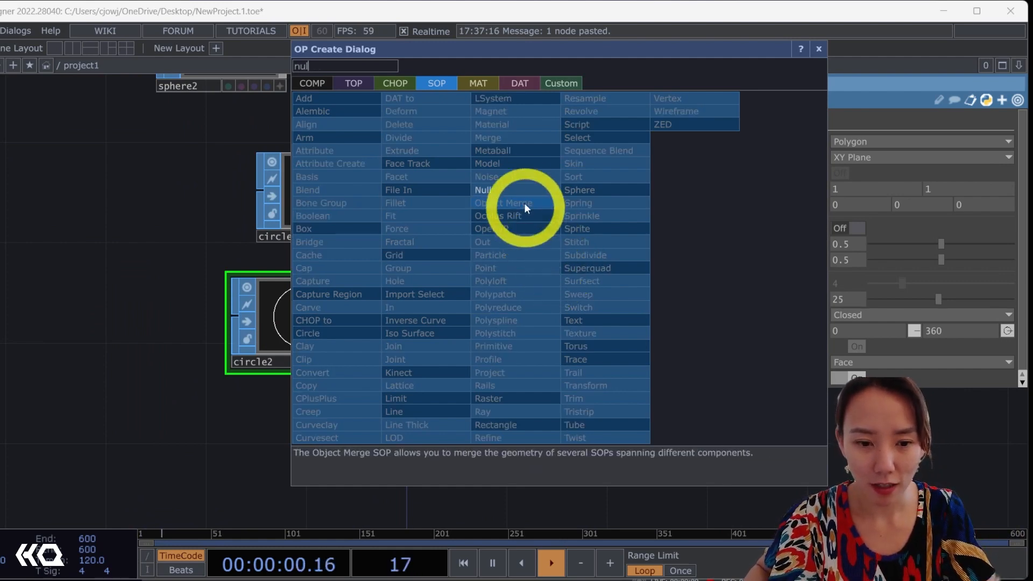
left_click(483, 190)
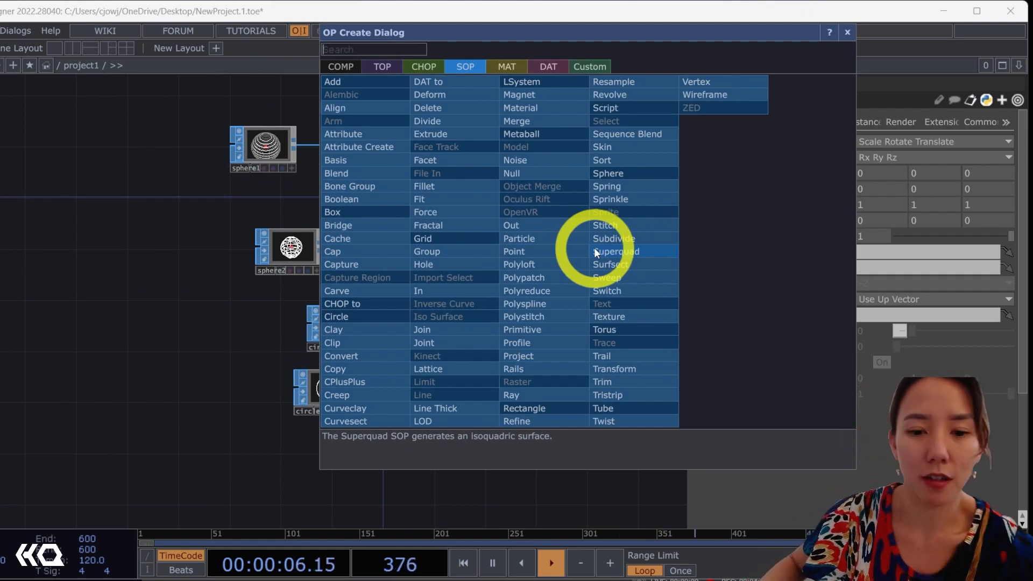
Search 'geo' to add Geometry COMPs fed by each pattern's null
type("ge")
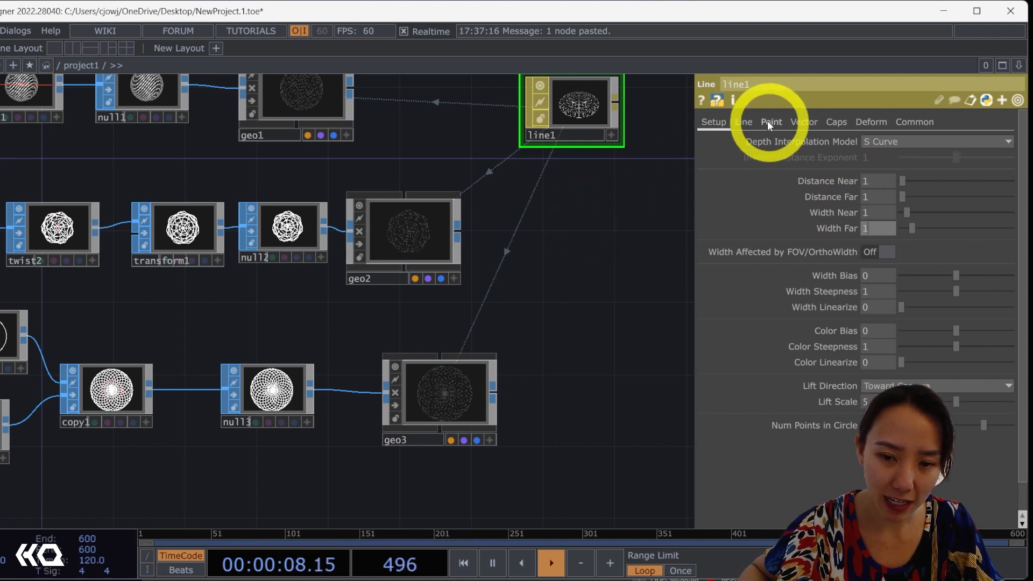
Set line1's Line Near Color and Line Far Color to black
left_click(742, 122)
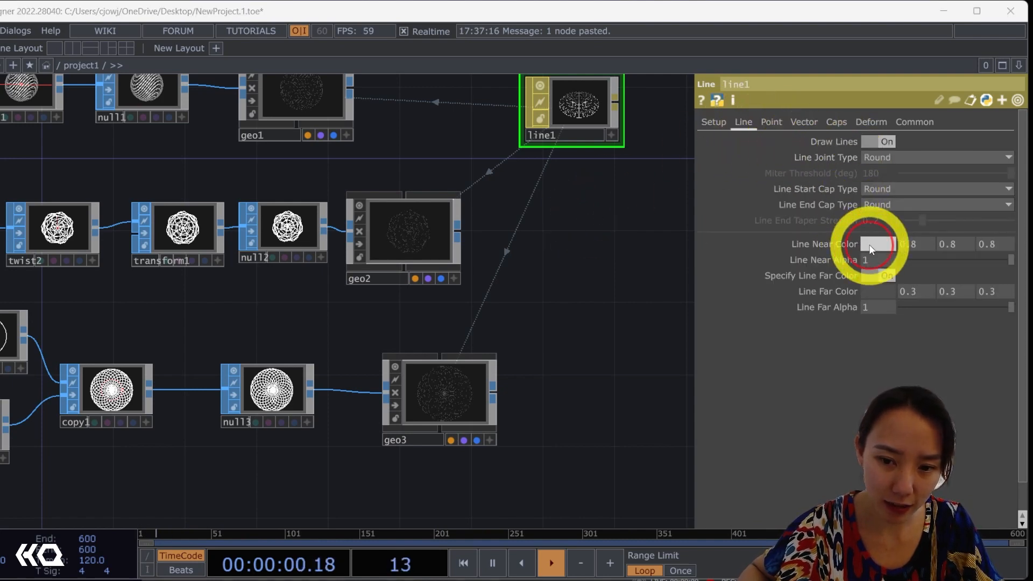
left_click(874, 244)
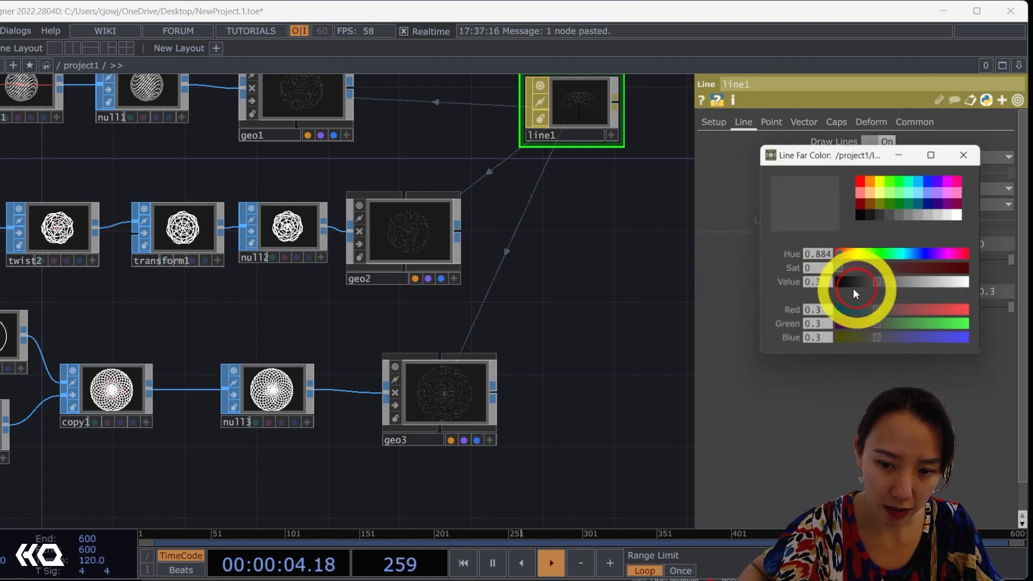
left_click(962, 155)
type("re")
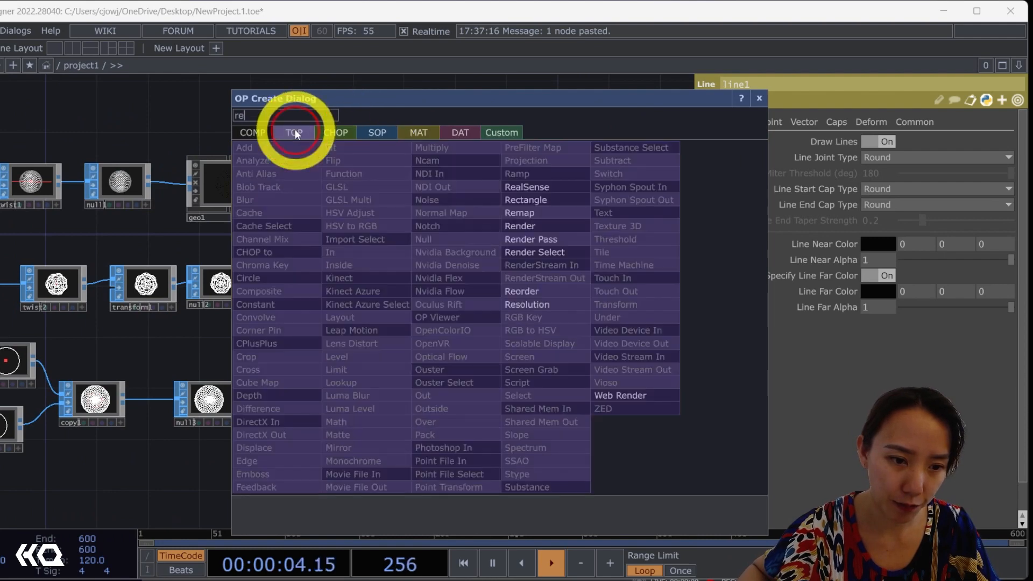
Add a camera and a 2D Render TOP drawing geo1, geo2 and geo3
type("cam1")
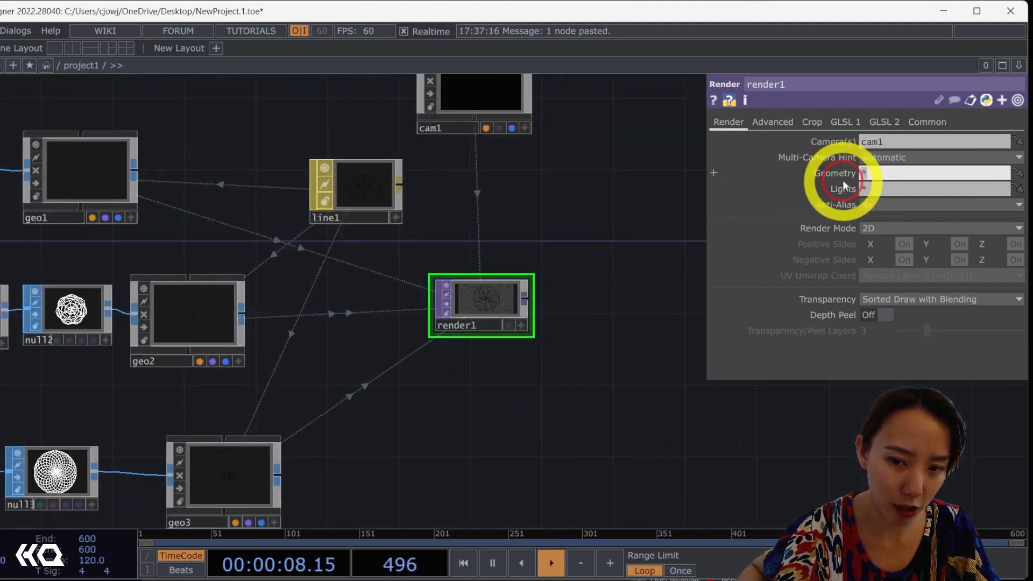
left_click(922, 172)
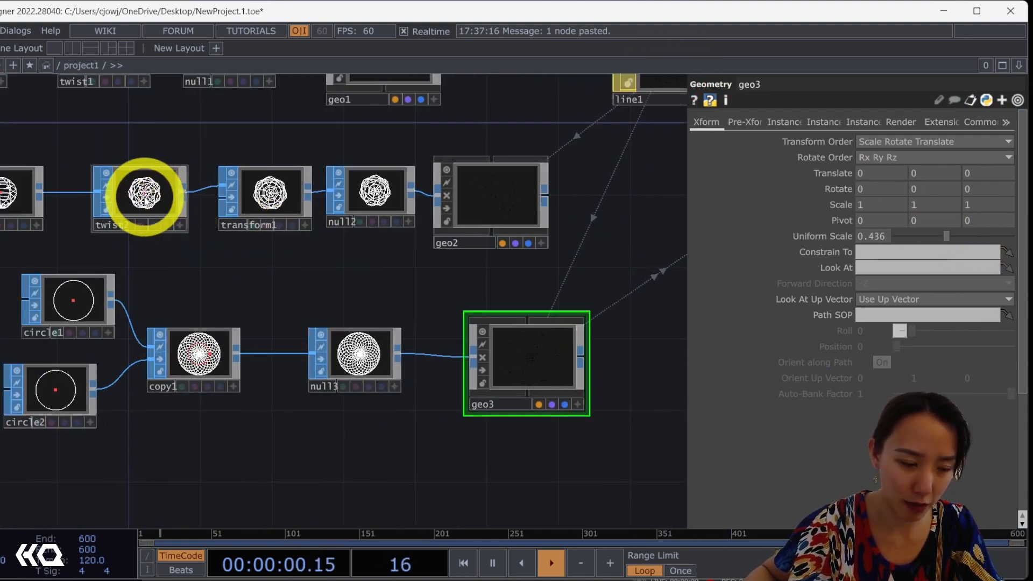
Review sphere2's settings, which show 11 rows and 7 columns
left_click(140, 193)
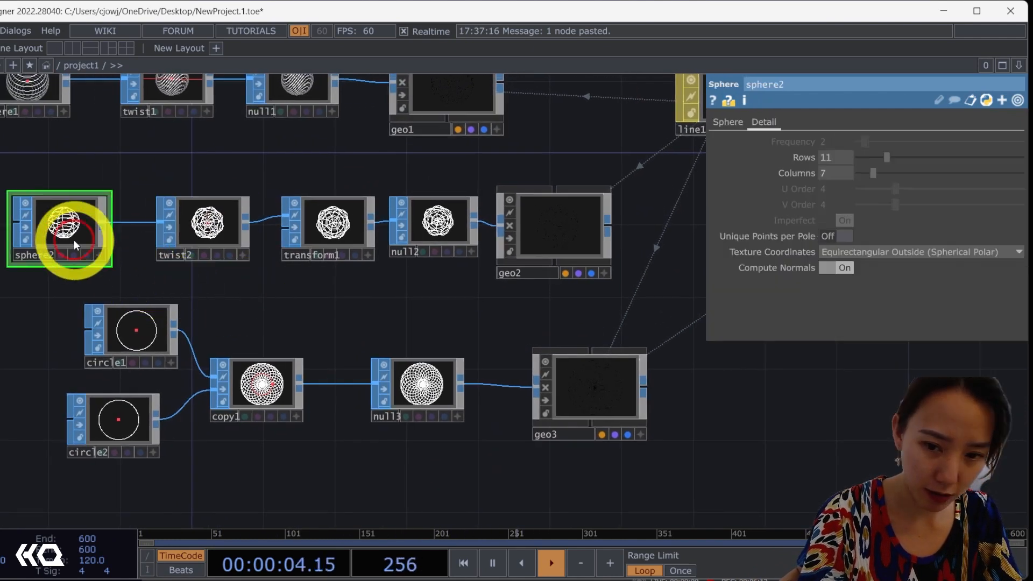
mouse_move(730, 176)
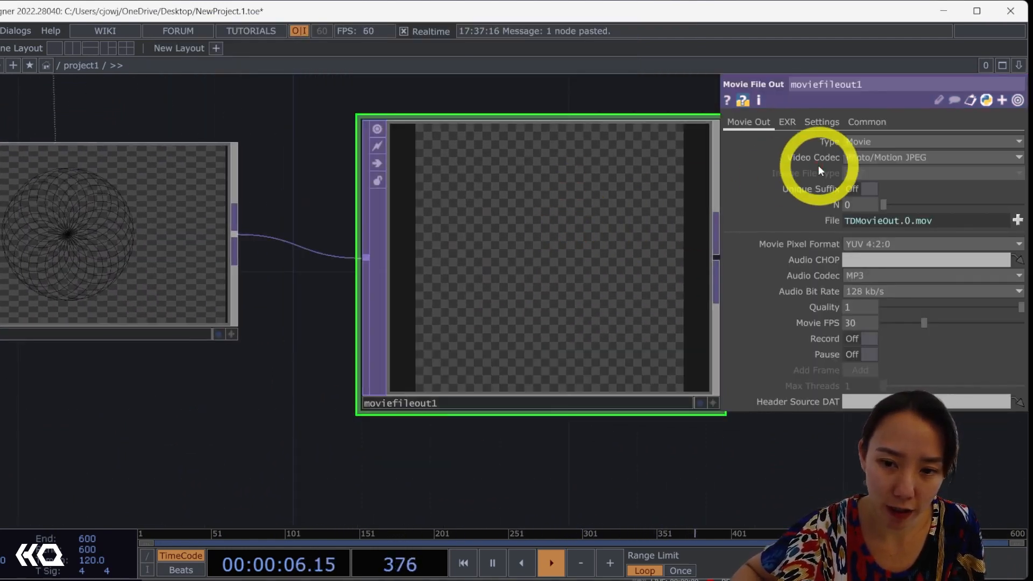
Set the Movie File Out type to Image with PNG as the image file type
left_click(929, 141)
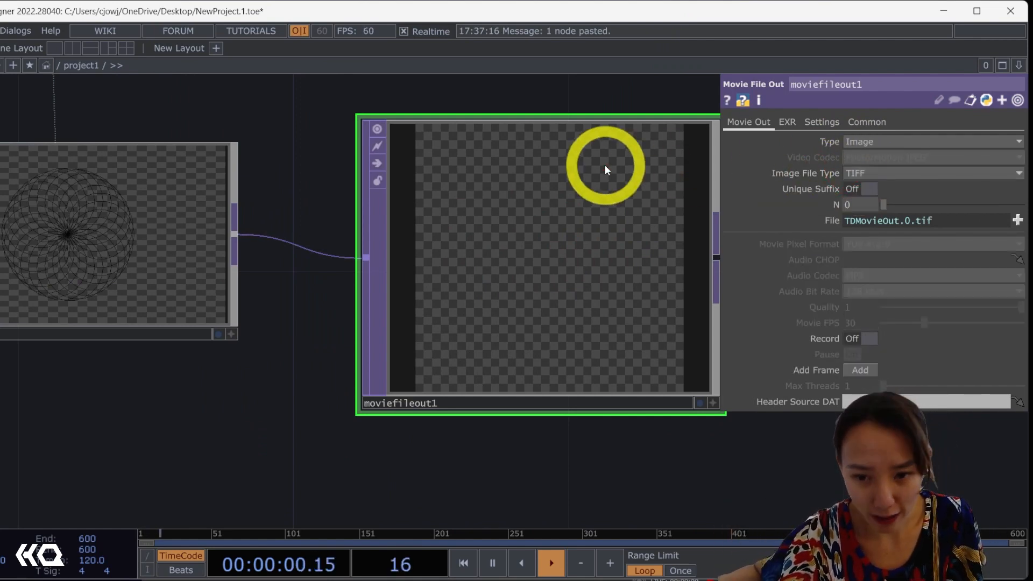
left_click(932, 173)
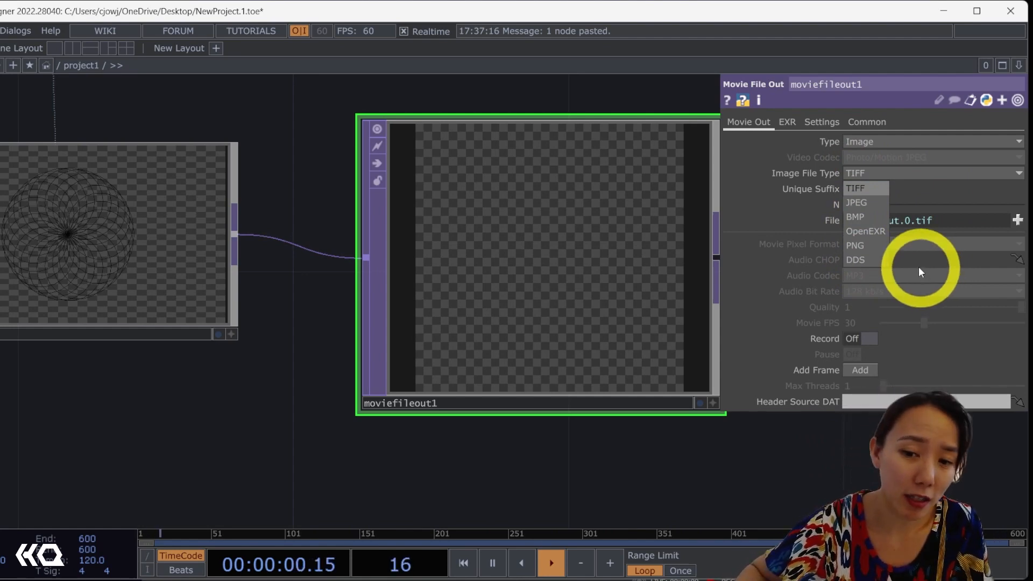
left_click(854, 245)
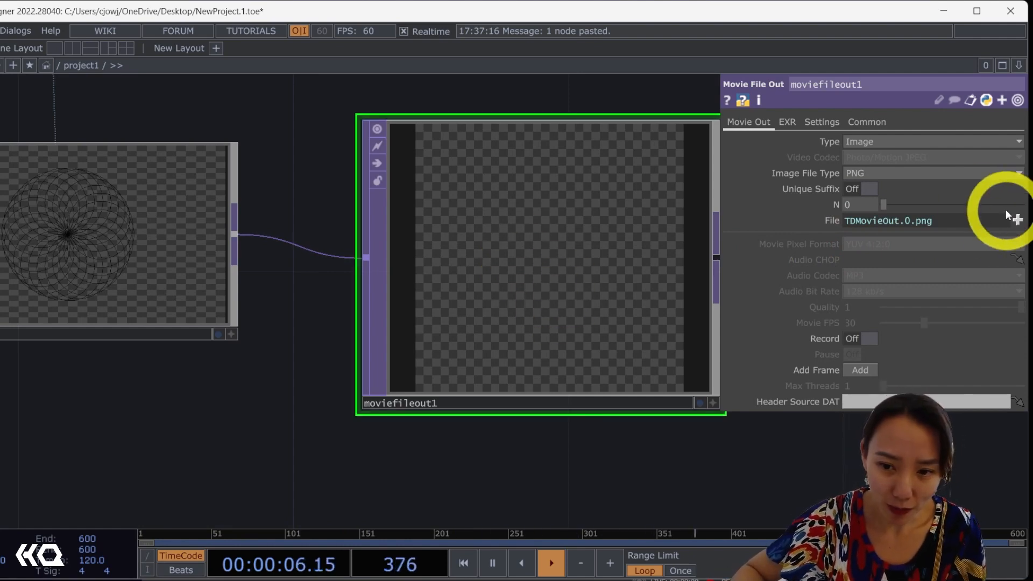
left_click(1017, 220)
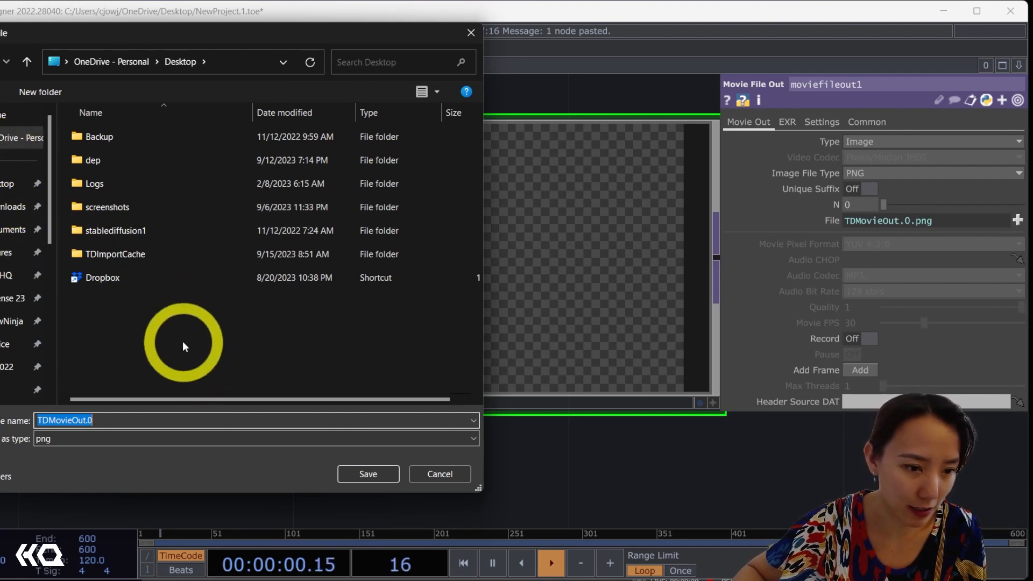
Create a pattern_png folder on the Desktop and save the output as pattern_1 inside it
right_click(185, 343)
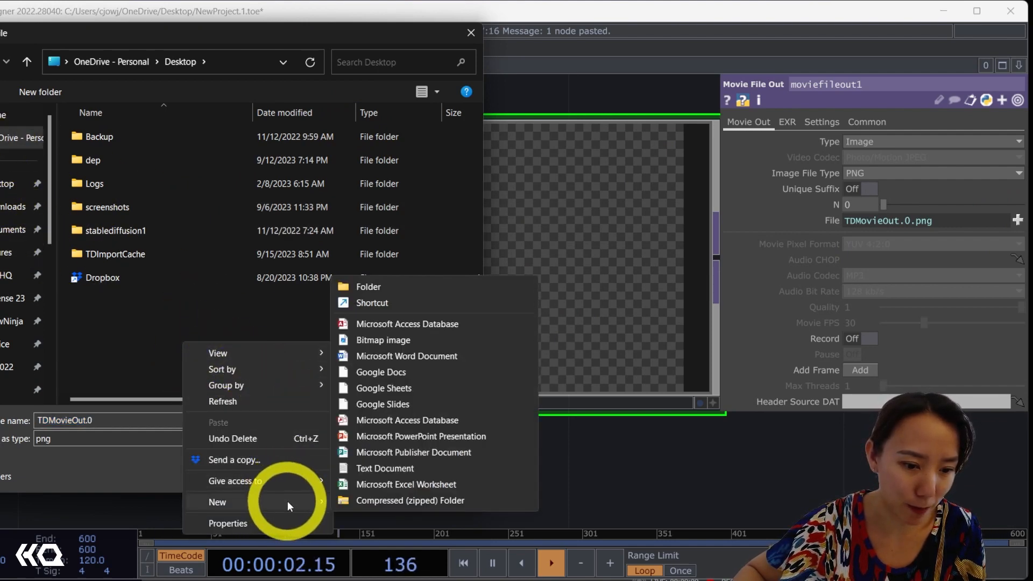
left_click(368, 285)
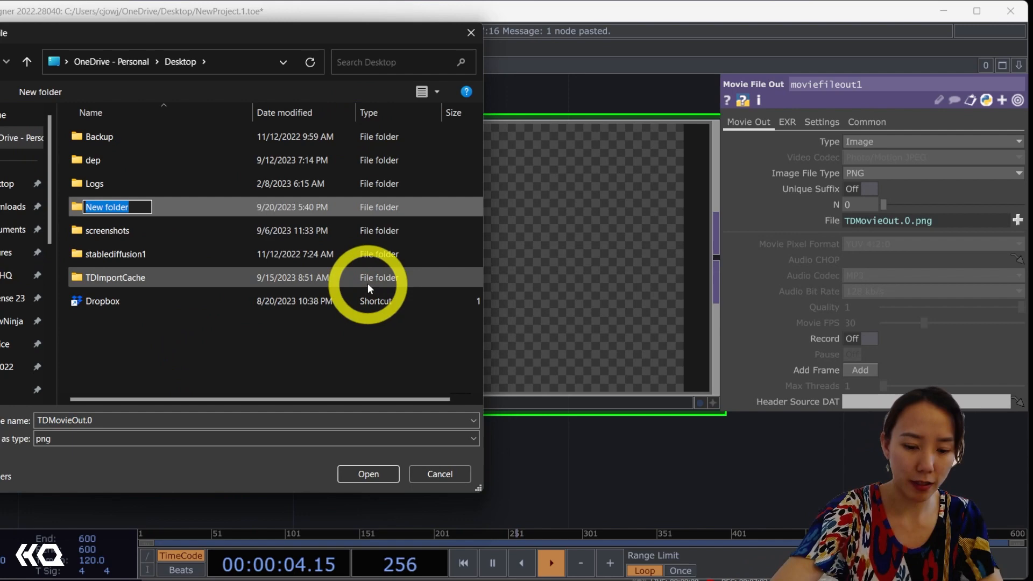
type("pattern_png")
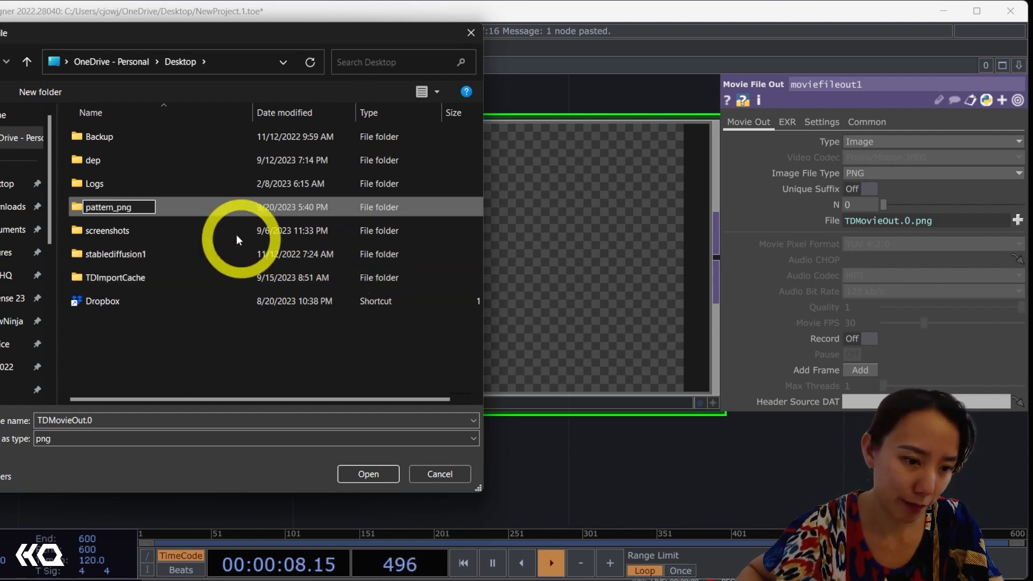
double_click(109, 207)
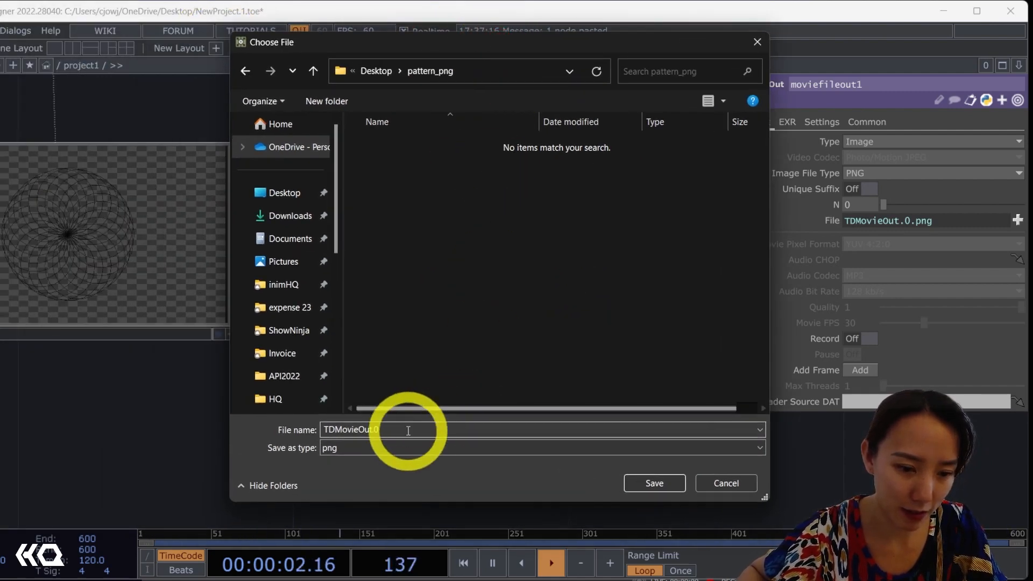
type("pattern_1")
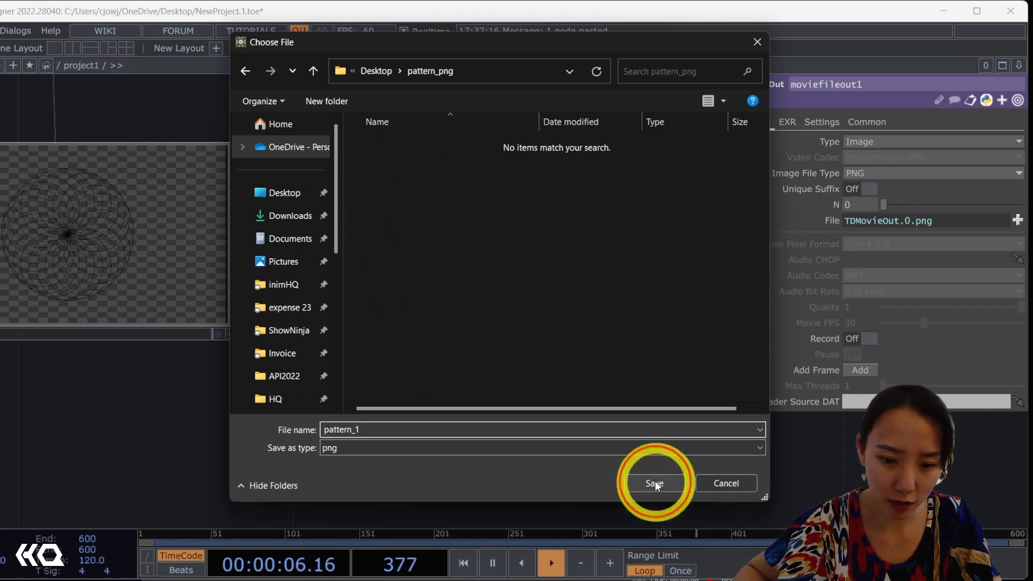
left_click(654, 483)
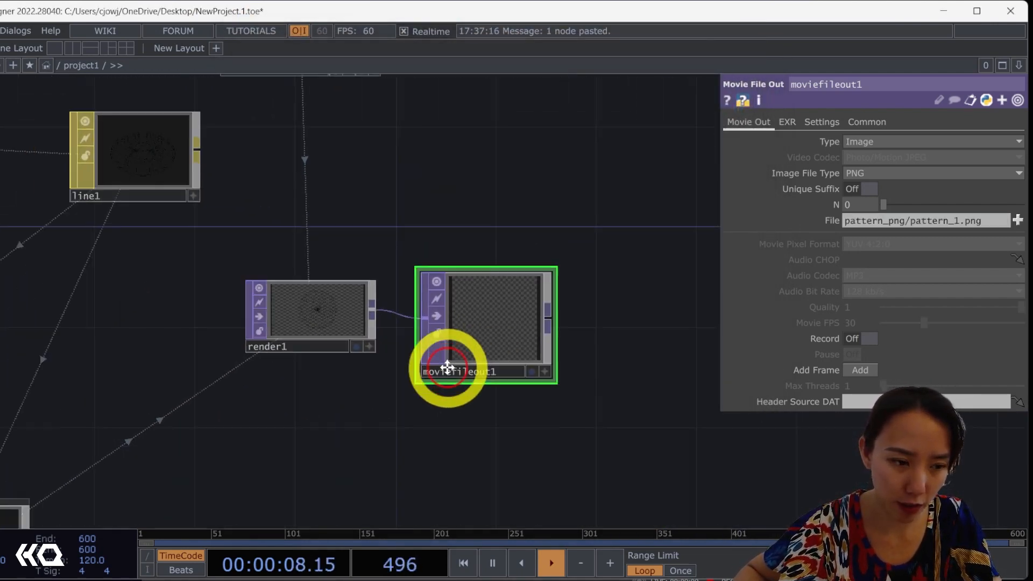
Select moviefileout1 and rename its output file to pattern_png/pattern_2.png
left_click(310, 310)
type("2")
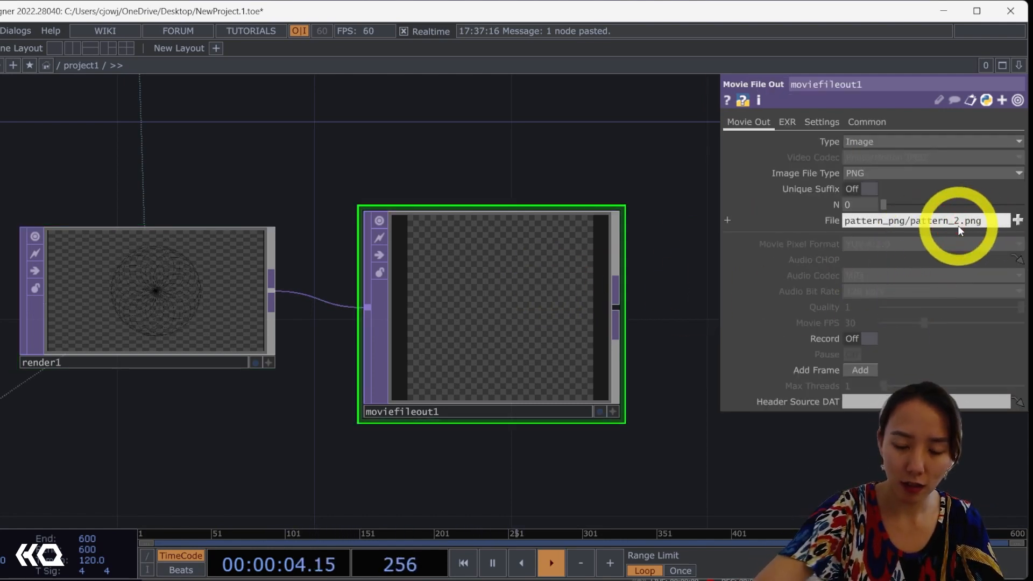
left_click(868, 338)
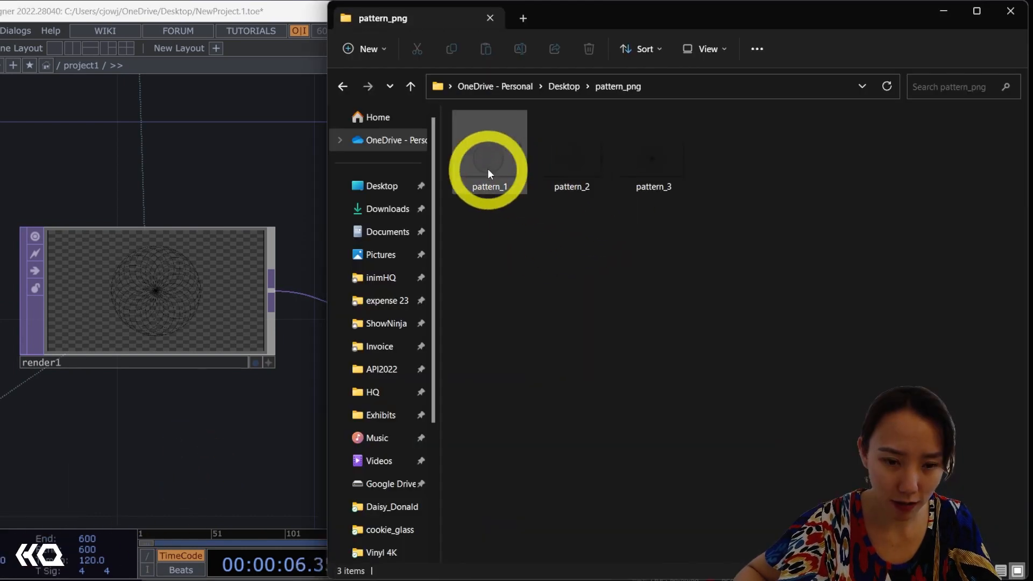
Open pattern_1.png from the pattern_png folder with Adobe Illustrator
left_click(570, 159)
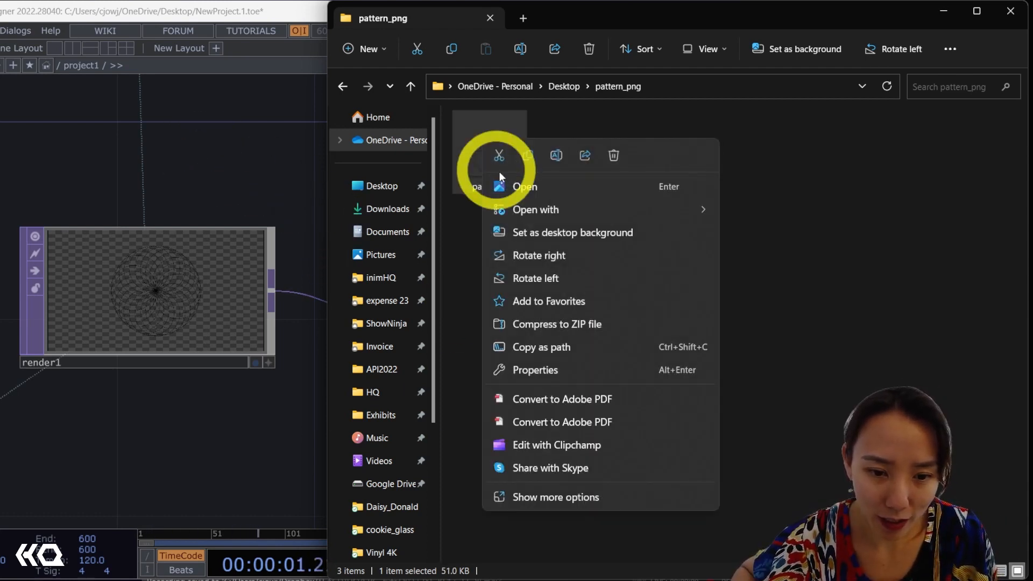
left_click(819, 211)
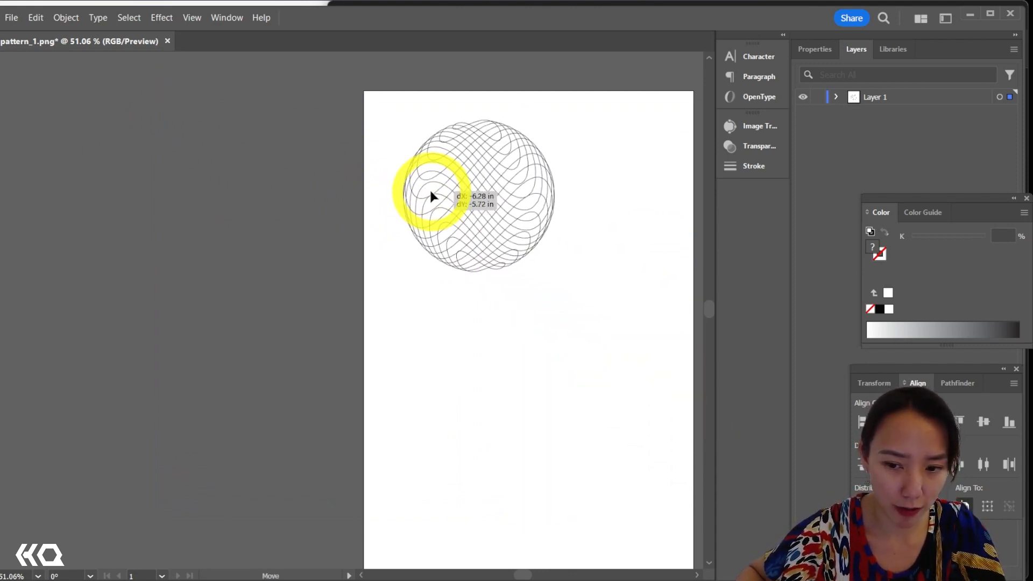
Open the Image Trace panel, expand Layer 1, and set the trace View to Outlines
left_click(227, 18)
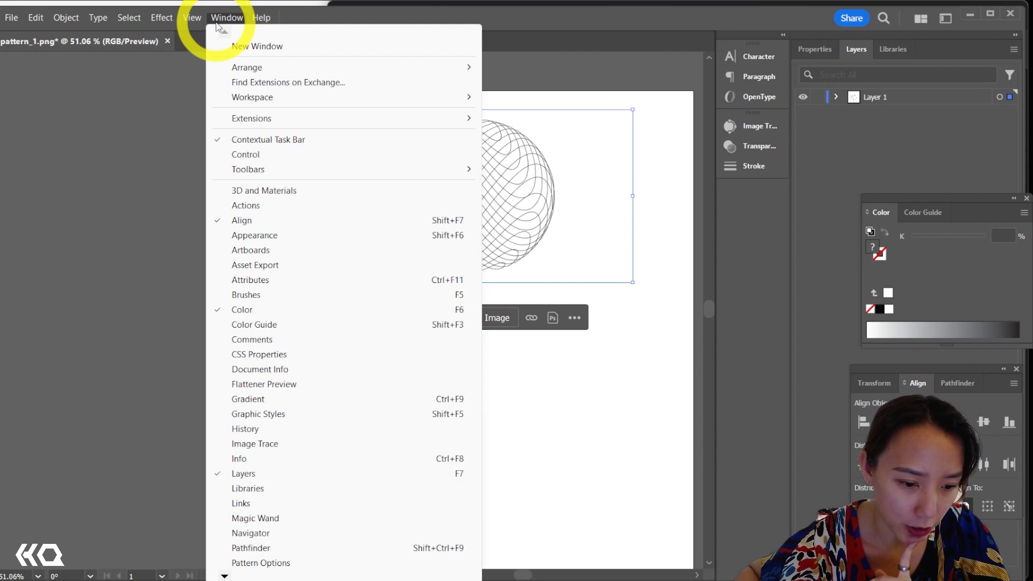
mouse_move(320, 518)
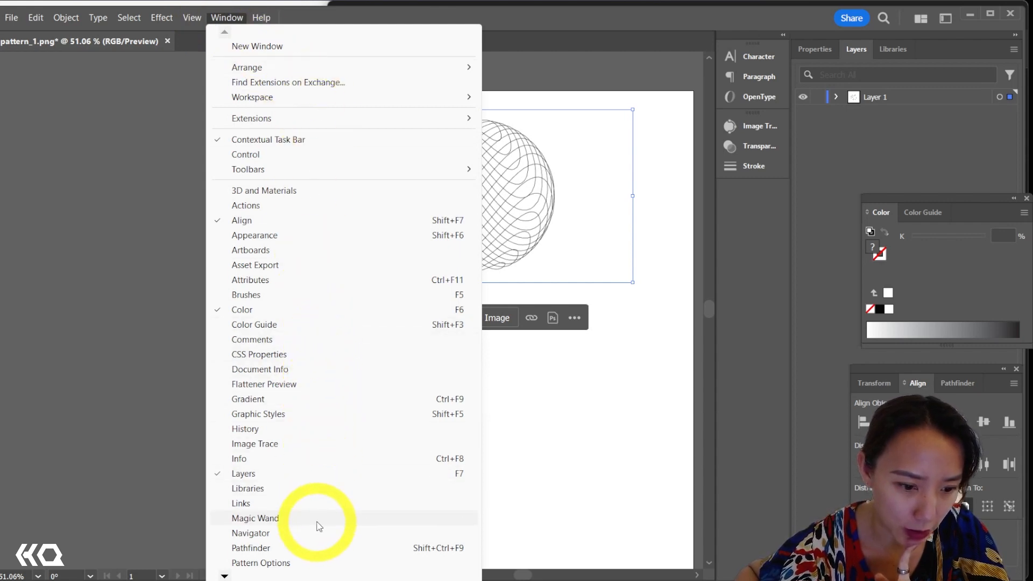
left_click(255, 443)
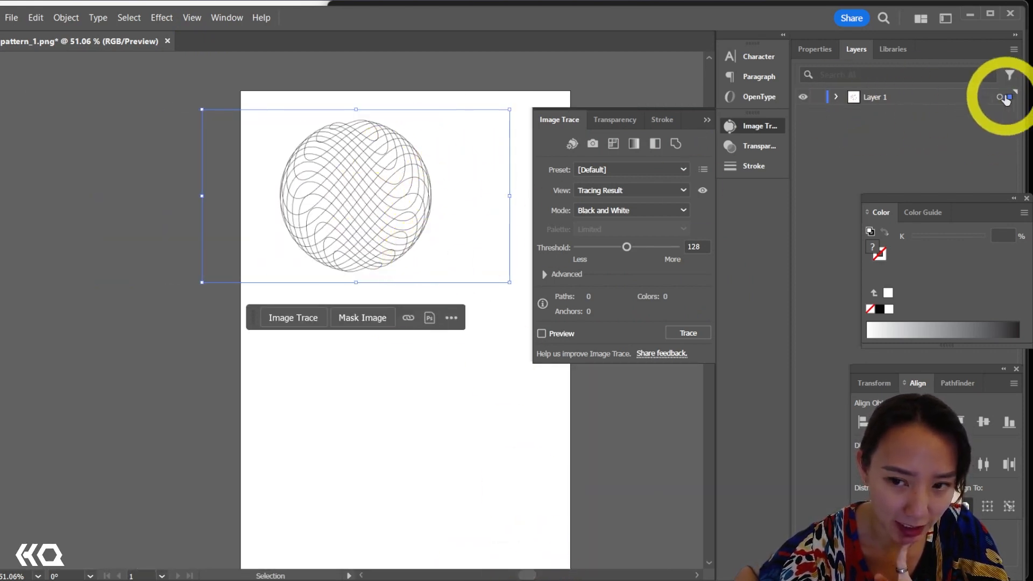
left_click(835, 97)
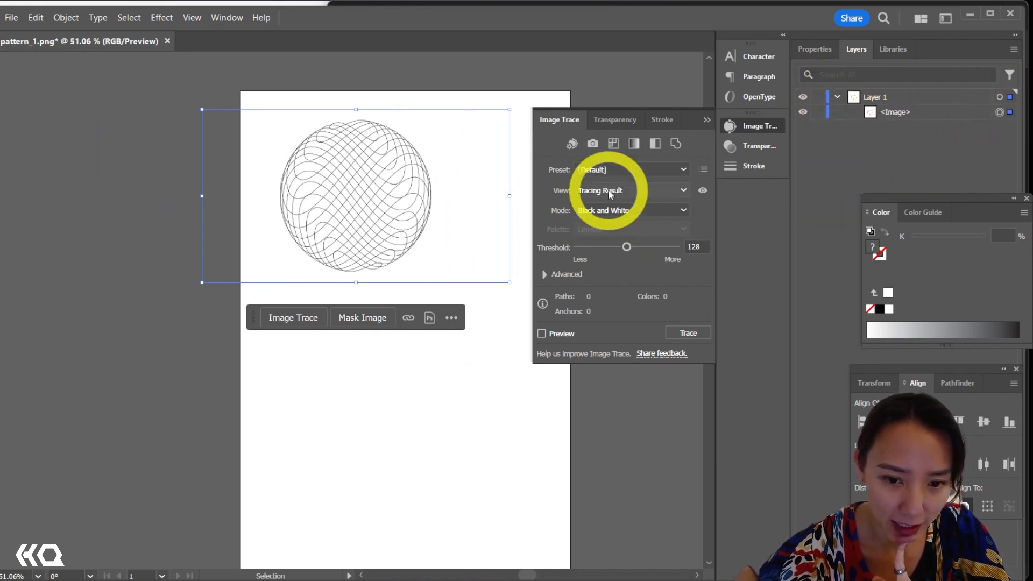
left_click(631, 191)
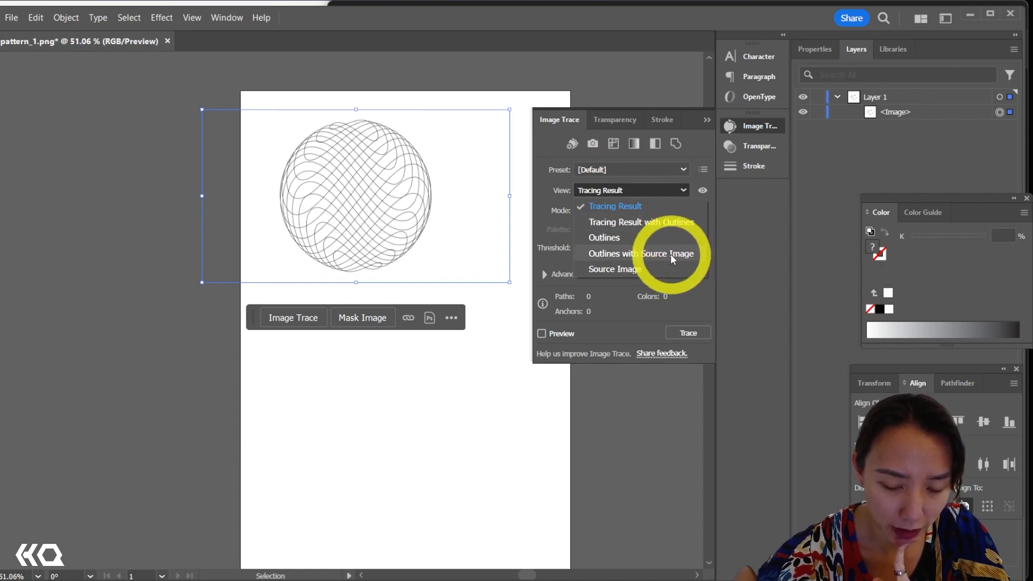
left_click(604, 237)
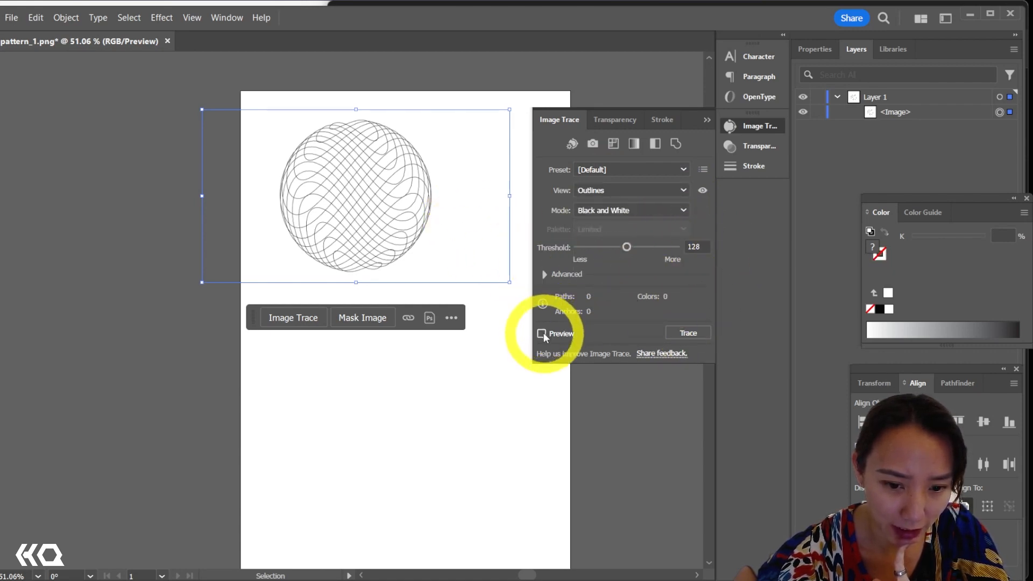
Preview the black-and-white trace with threshold 12 and display it as outlines
left_click(542, 334)
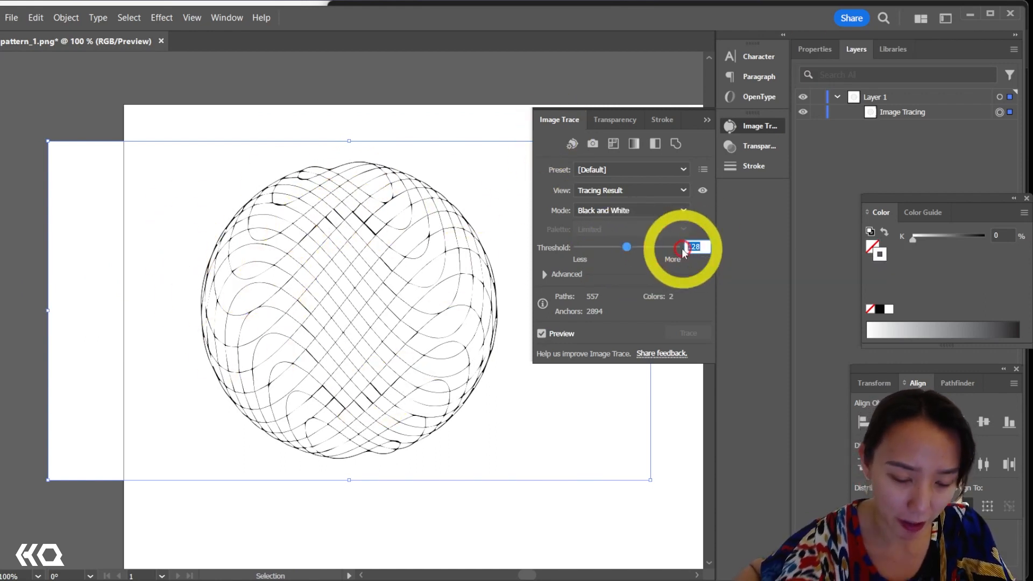
type("12")
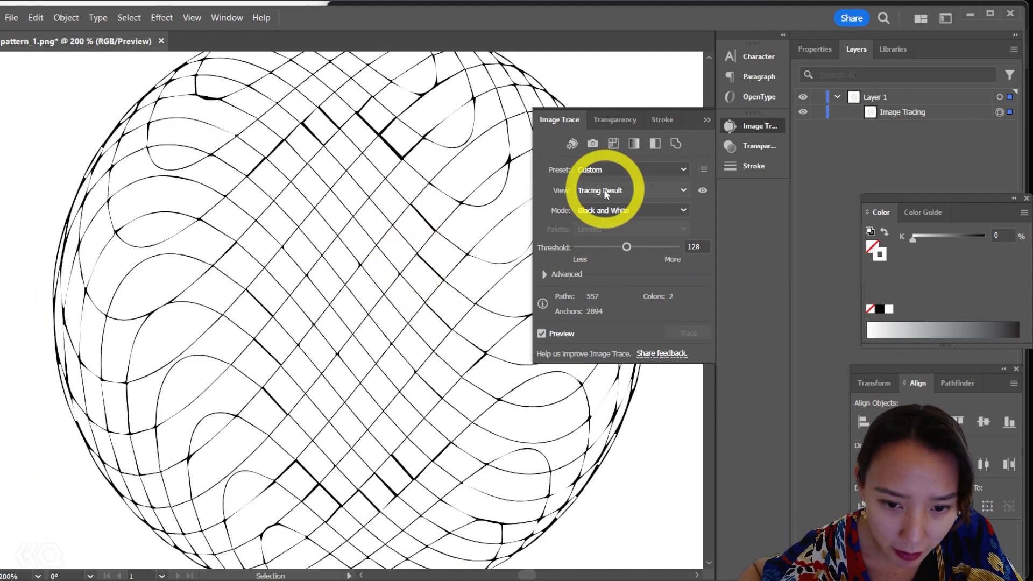
left_click(630, 191)
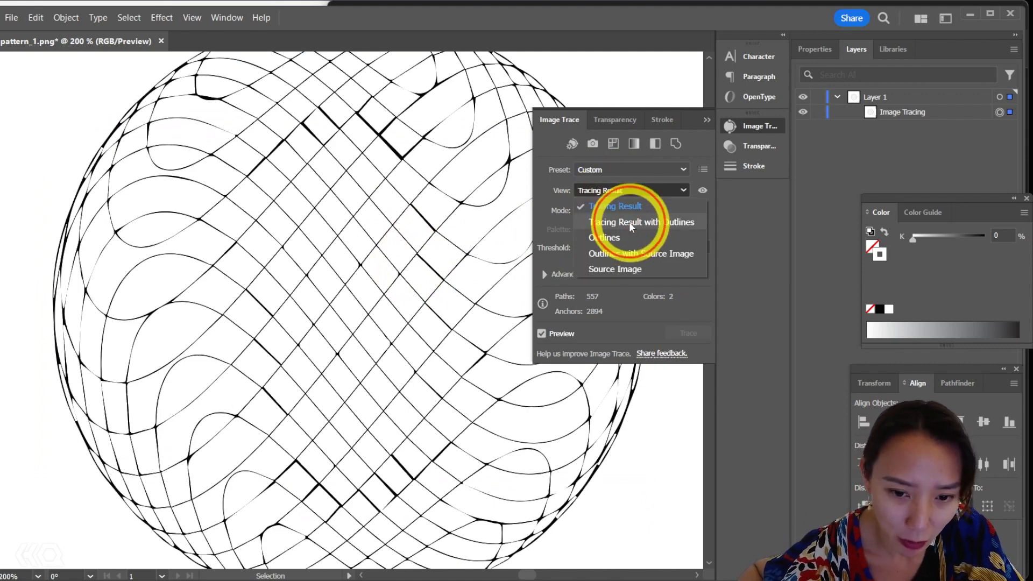
left_click(637, 222)
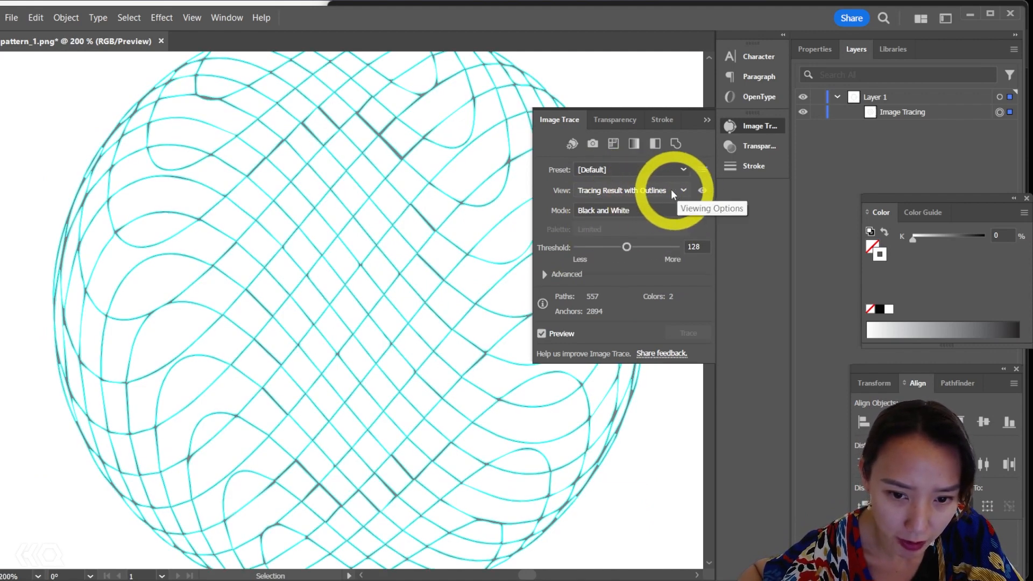
left_click(628, 190)
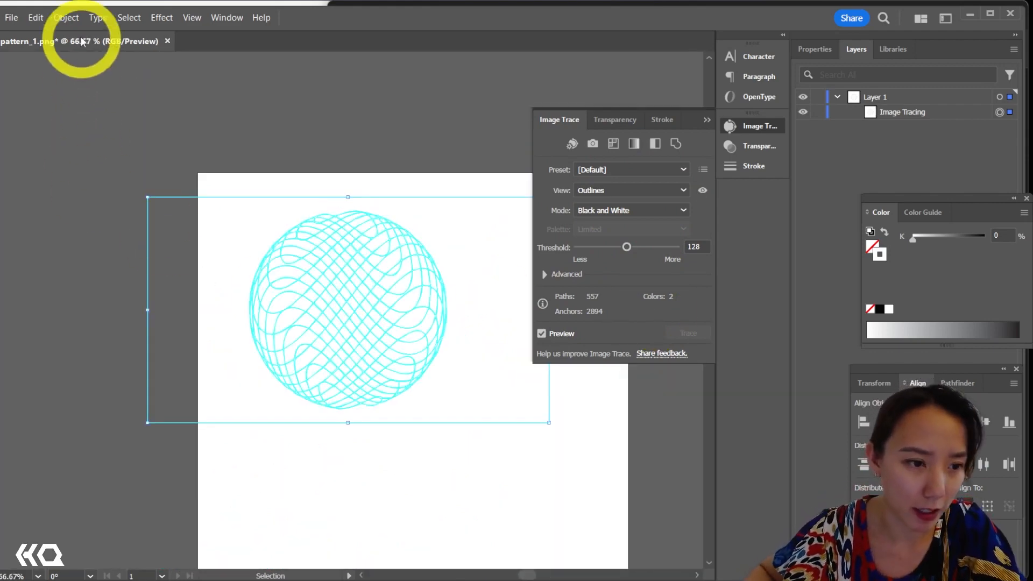
Expand the pattern_1 trace into paths via Object > Expand, then select the pattern_3 image
left_click(65, 17)
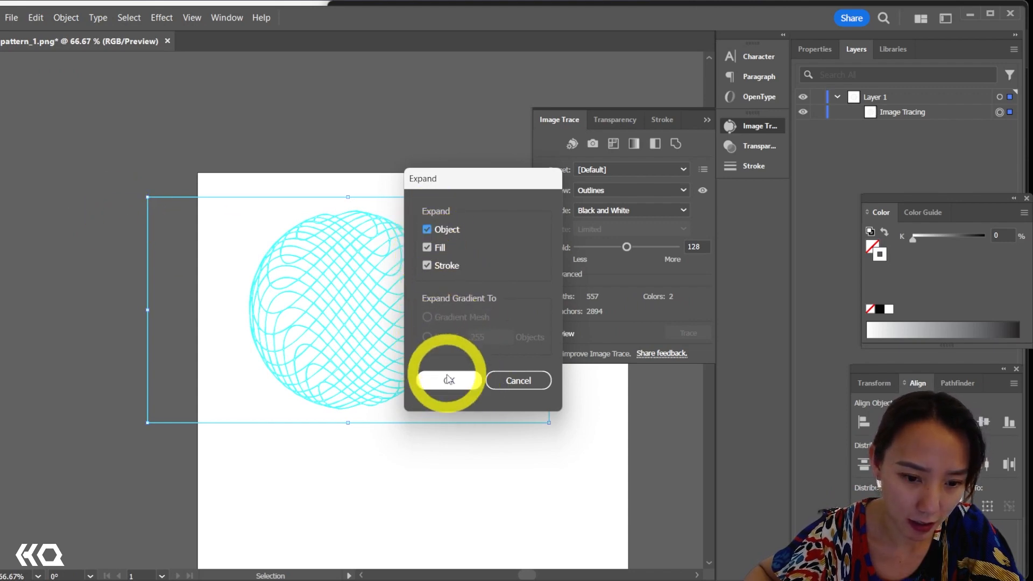
left_click(449, 380)
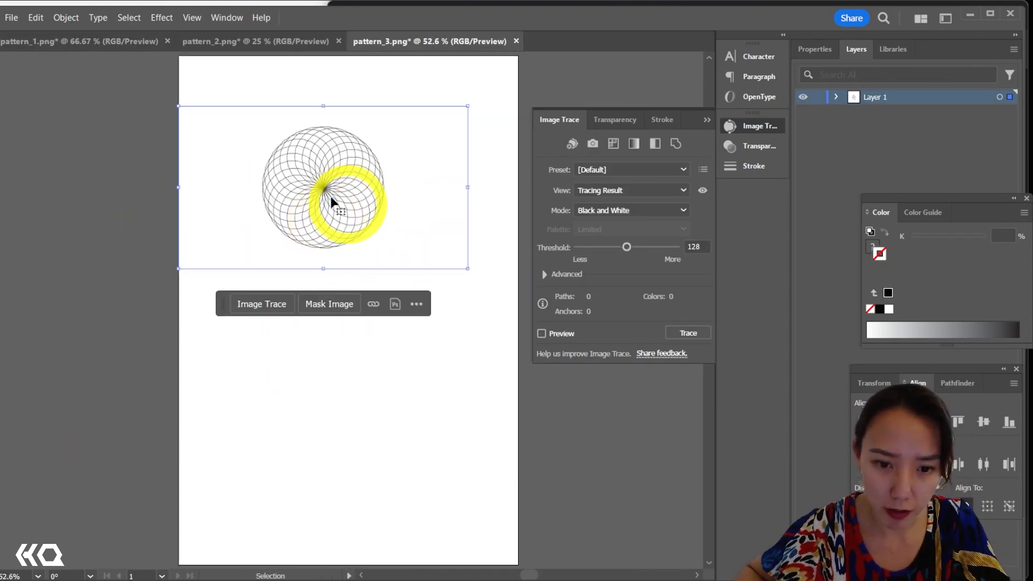
left_click(542, 334)
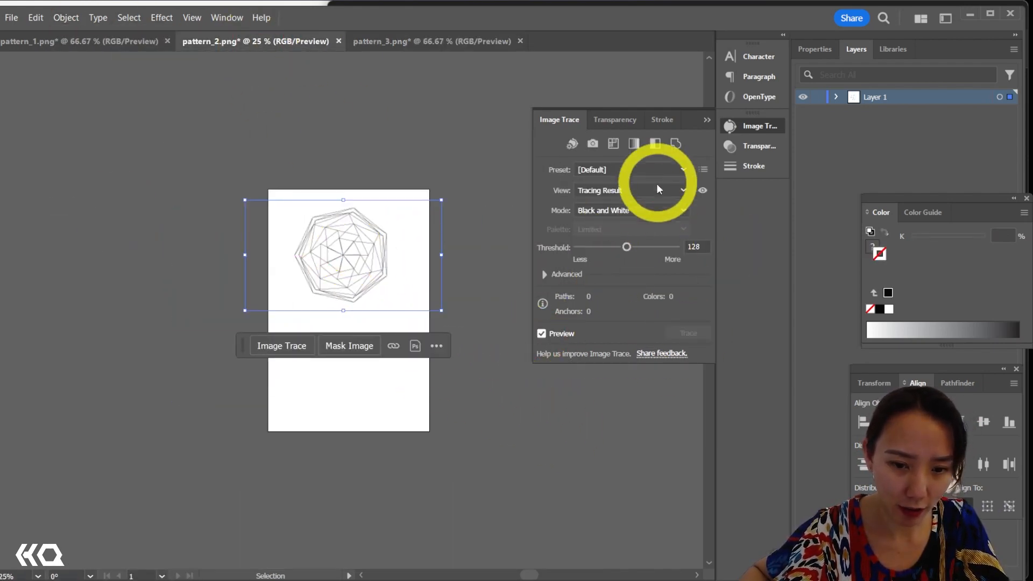
Trace and expand the pattern_2 and pattern_3 images, selecting the rosette in pattern_3
left_click(66, 18)
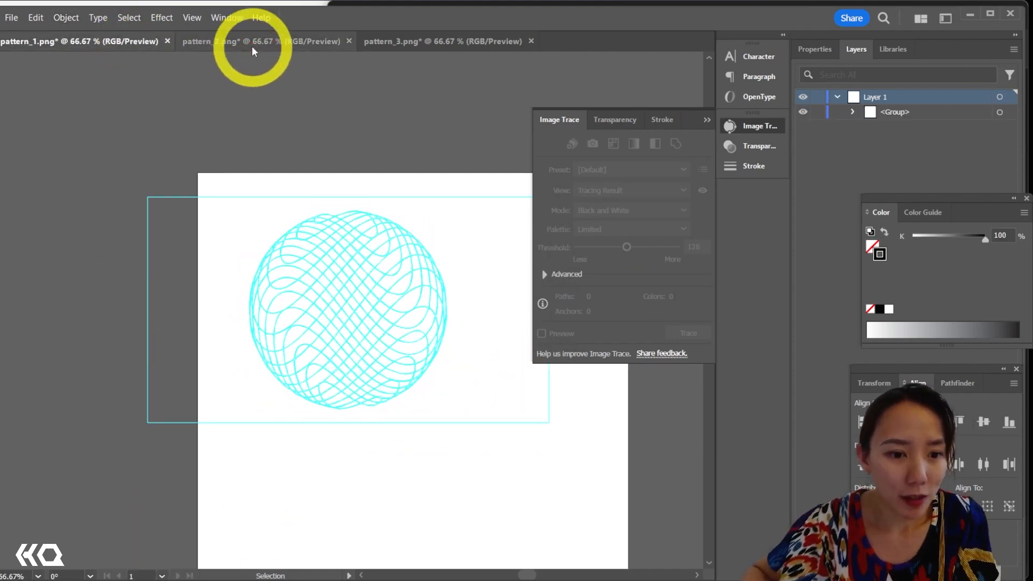
left_click(211, 40)
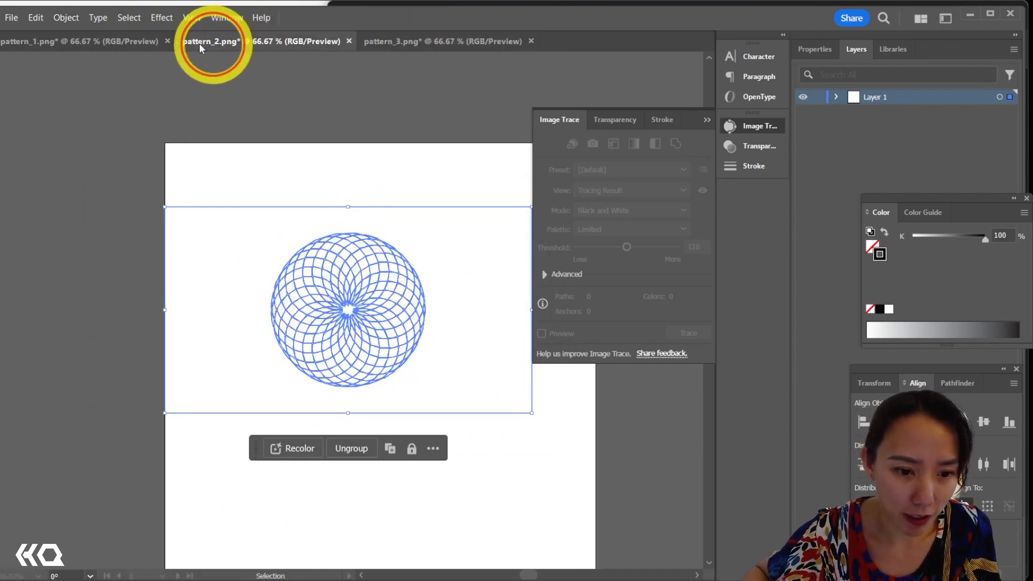
left_click(441, 41)
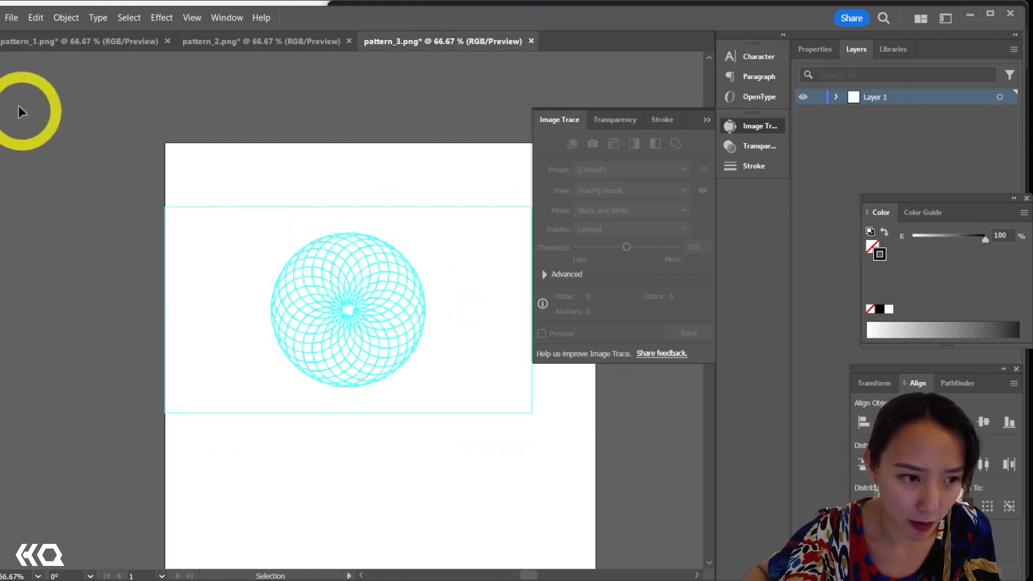
left_click_drag(30, 111, 473, 293)
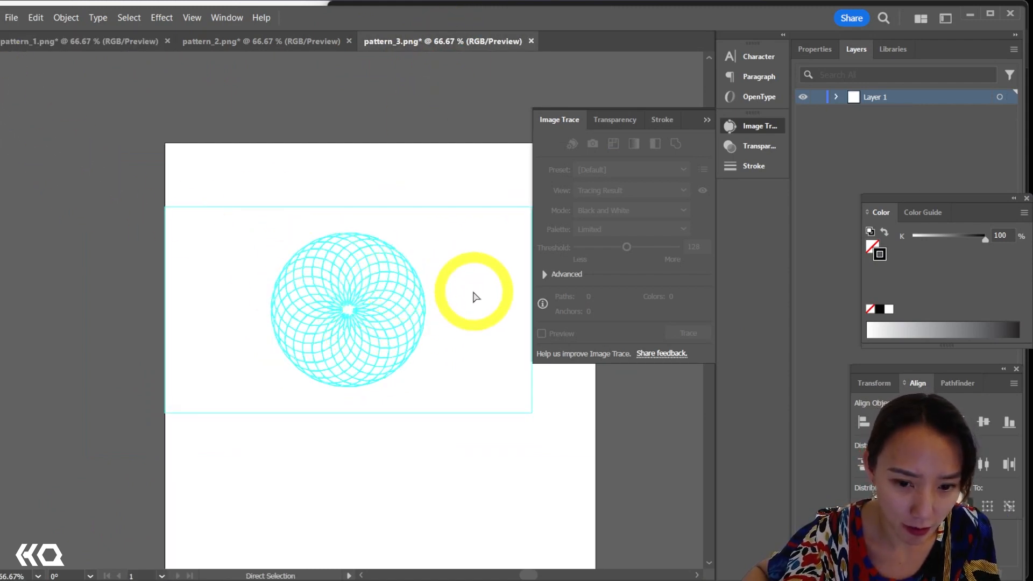
left_click(66, 17)
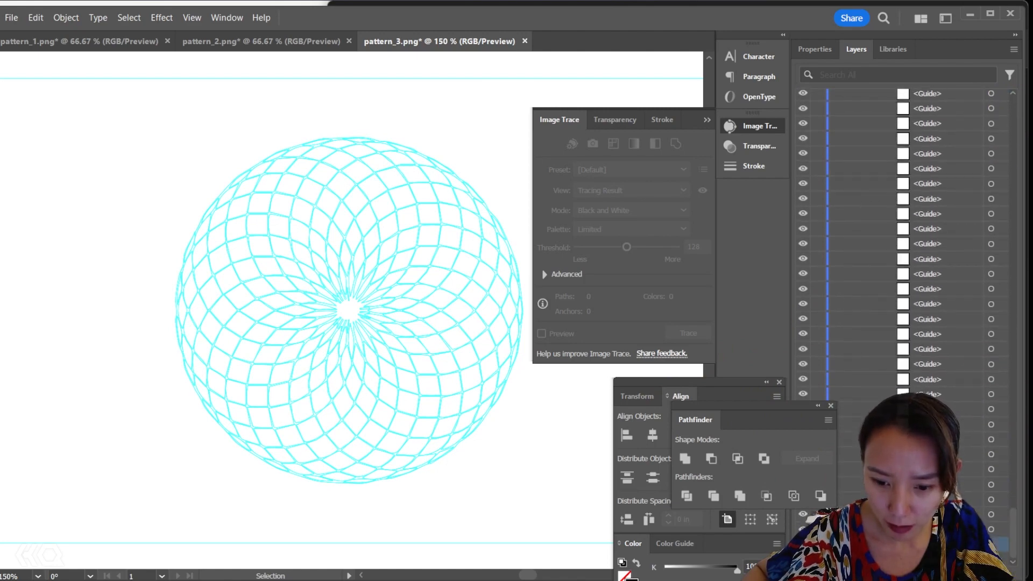
Switch to pattern_2, expand its layer group, and return to the Layers list
left_click(348, 310)
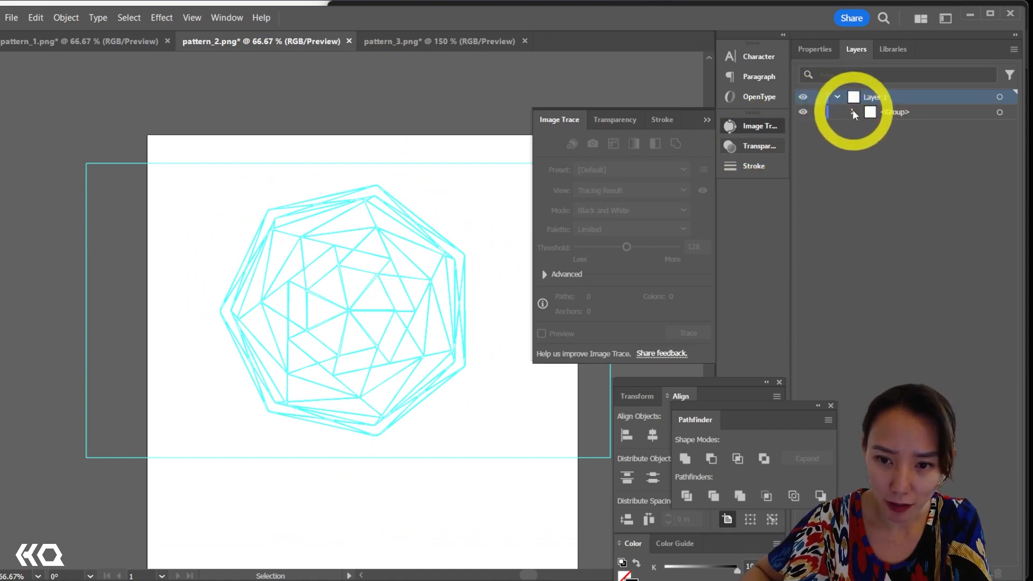
left_click(852, 112)
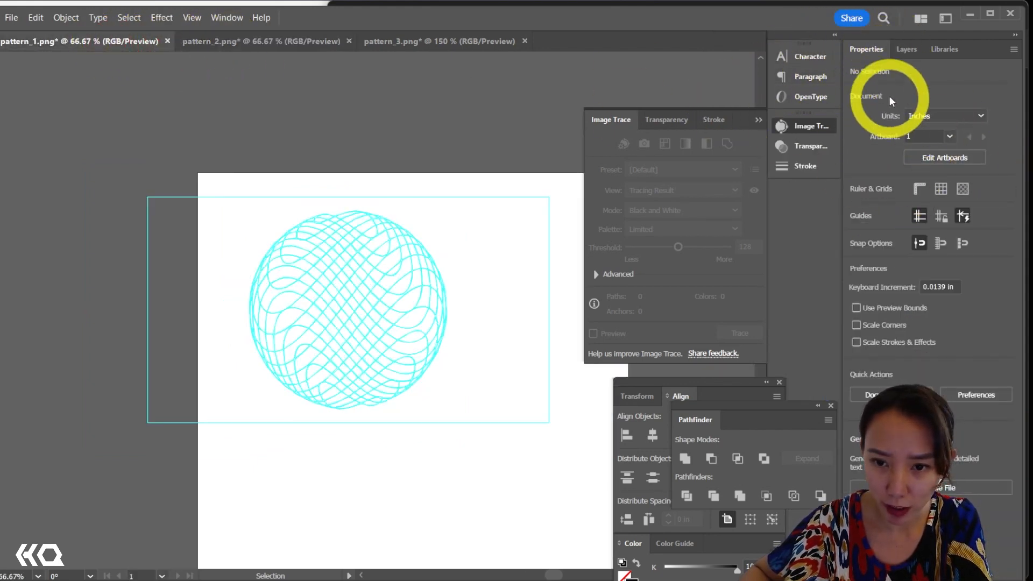
left_click(906, 49)
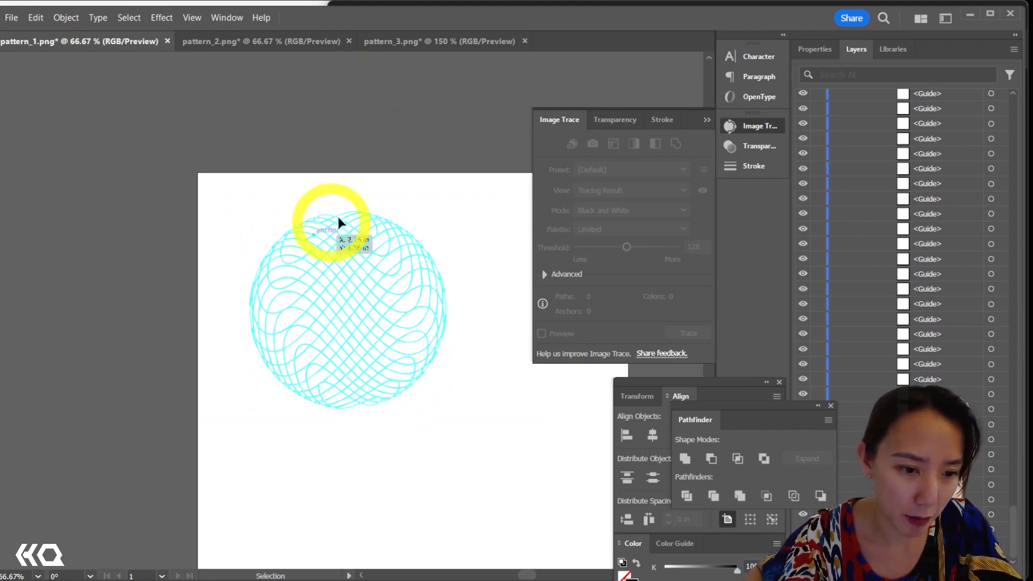
Select the traced sphere and polygon wireframe patterns and set their stroke weight to 0.001 pt
left_click_drag(332, 221, 385, 198)
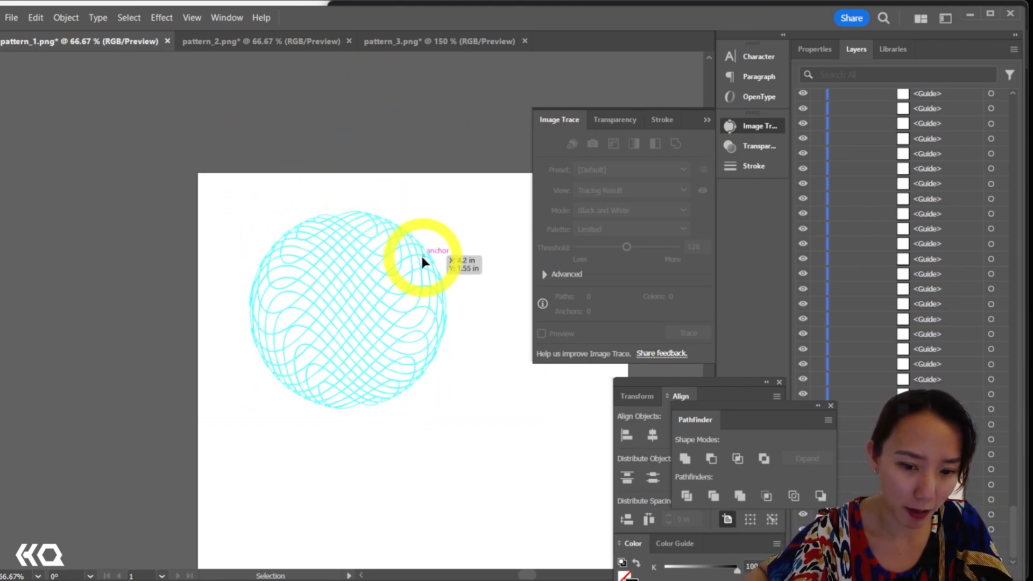
left_click_drag(425, 253, 296, 252)
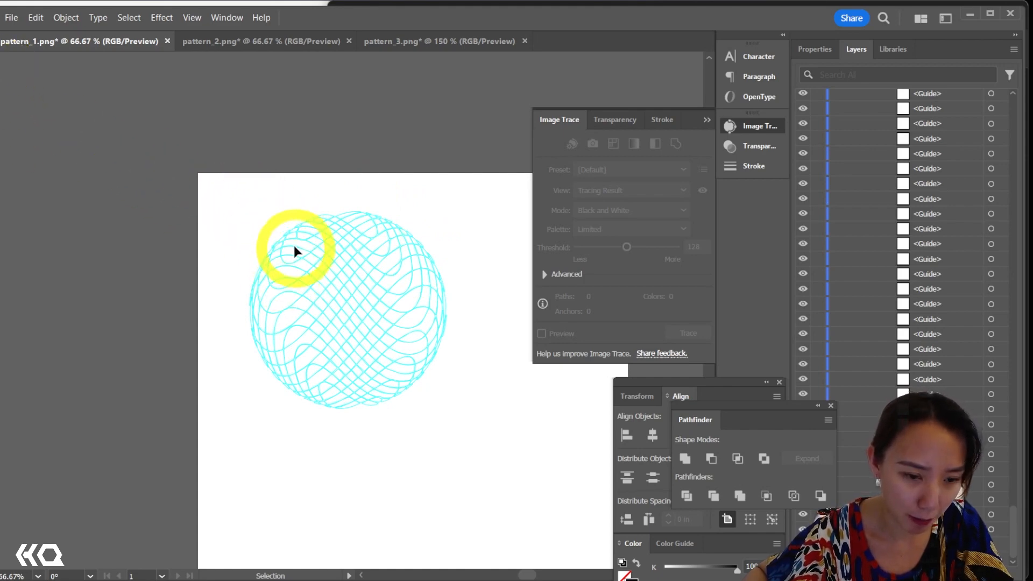
left_click_drag(297, 252, 378, 273)
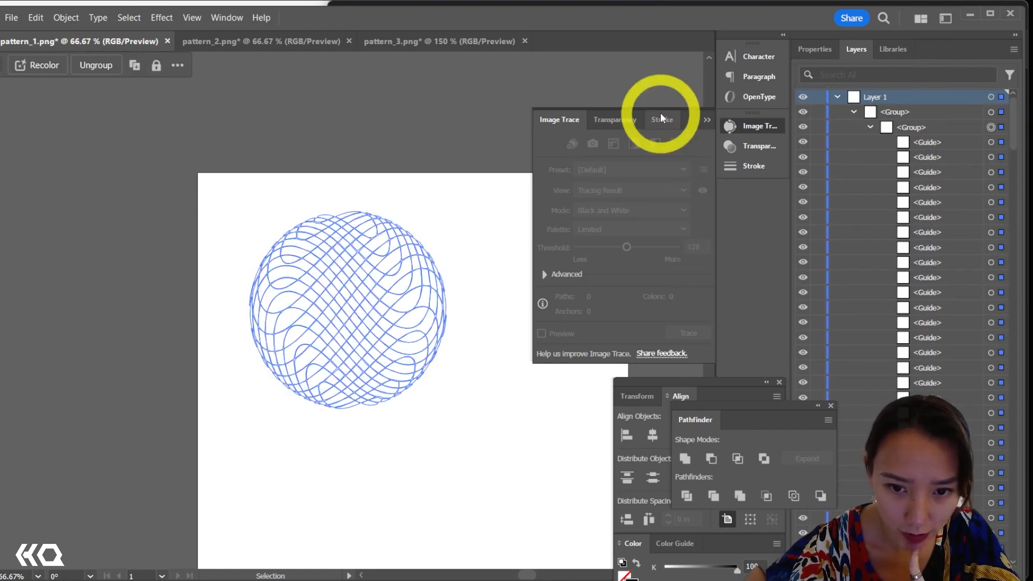
left_click(661, 119)
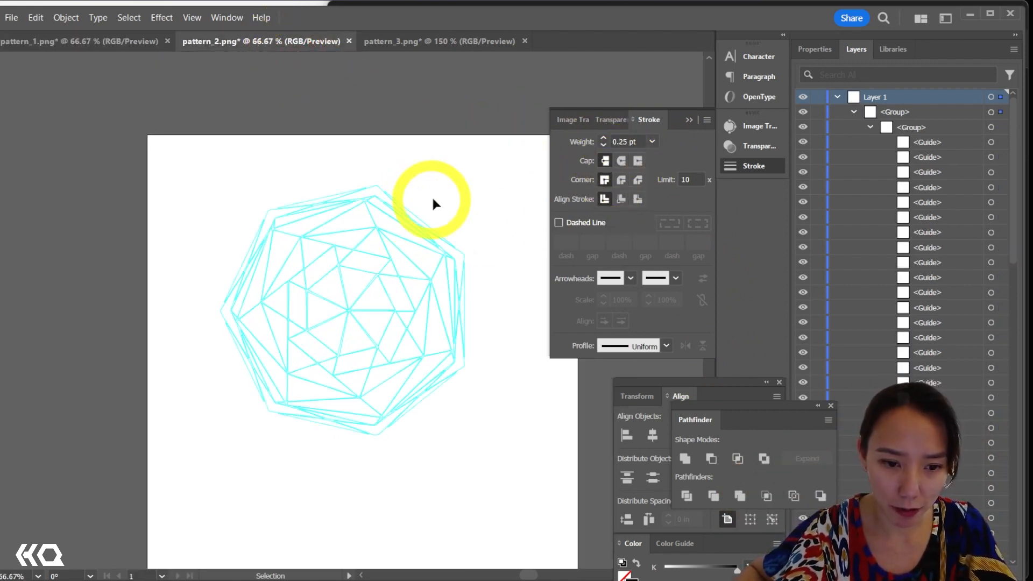
left_click(991, 97)
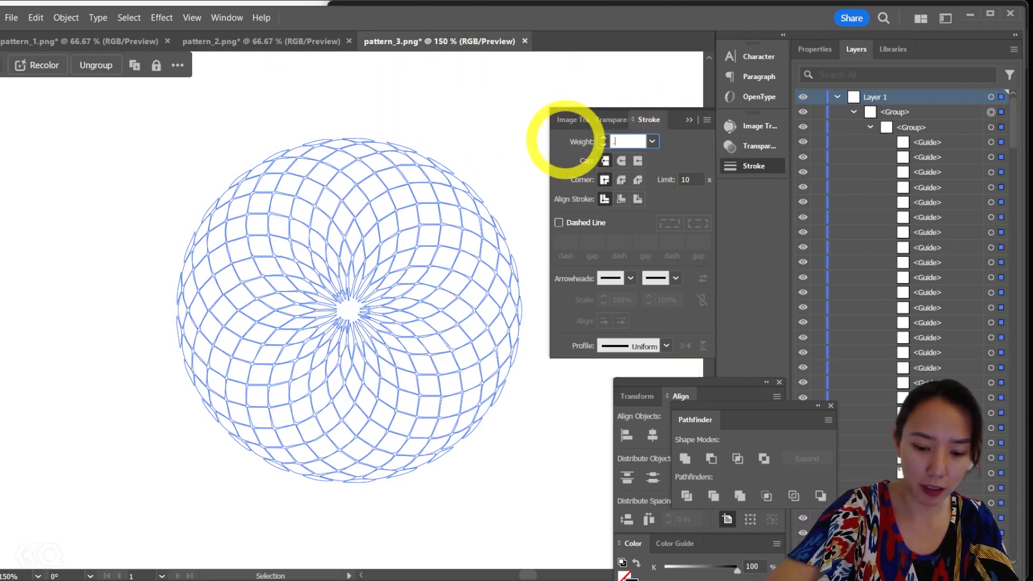
type("0.001 pt")
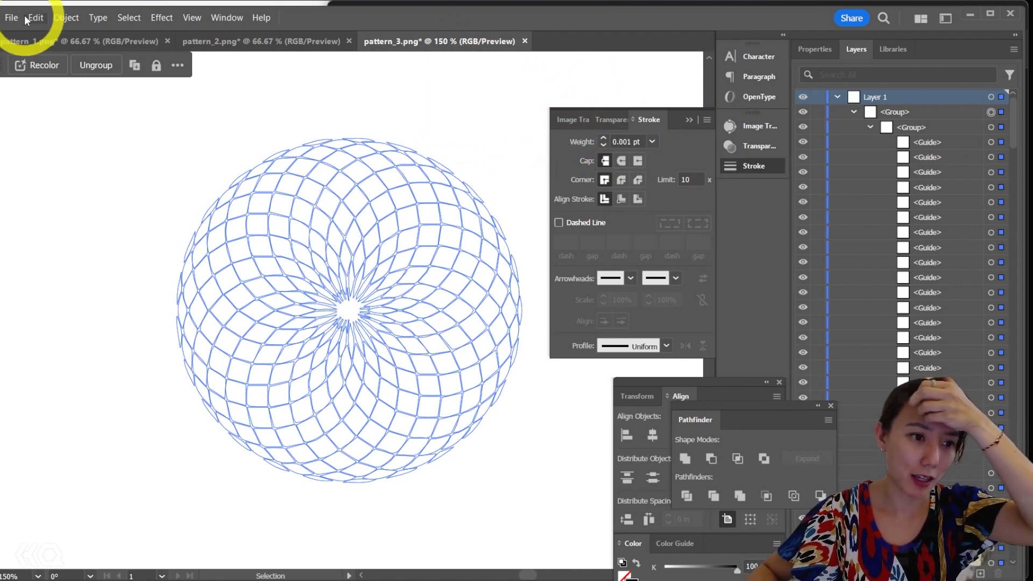
Create an untitled 8 × 12 in RGB document from the default preset
left_click(11, 18)
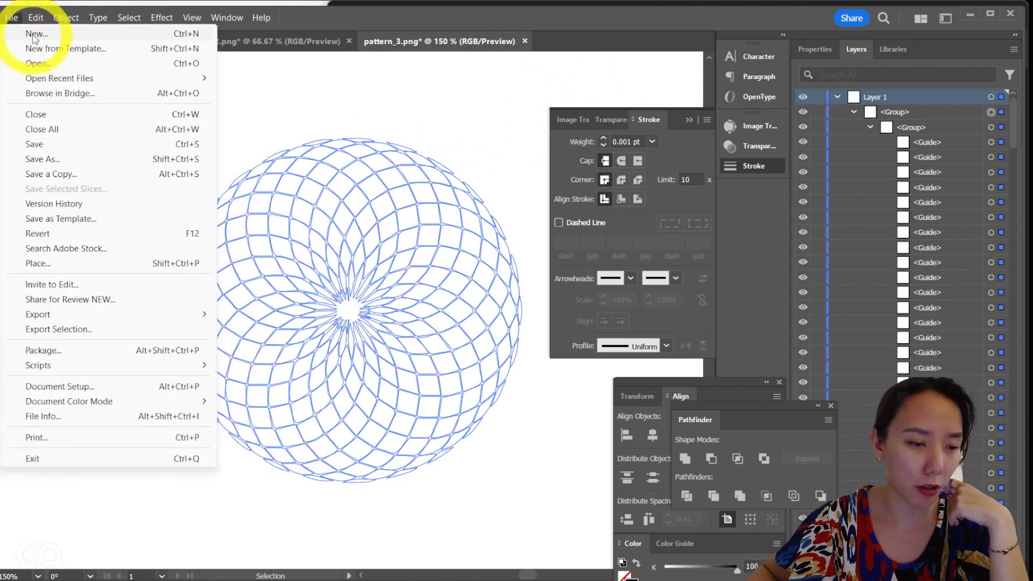
left_click(35, 33)
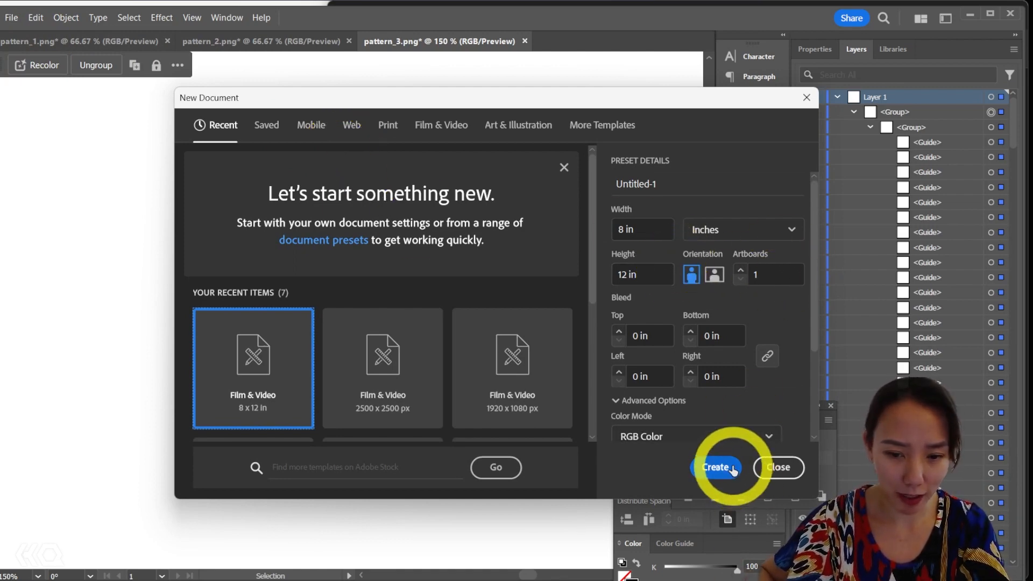
left_click(715, 467)
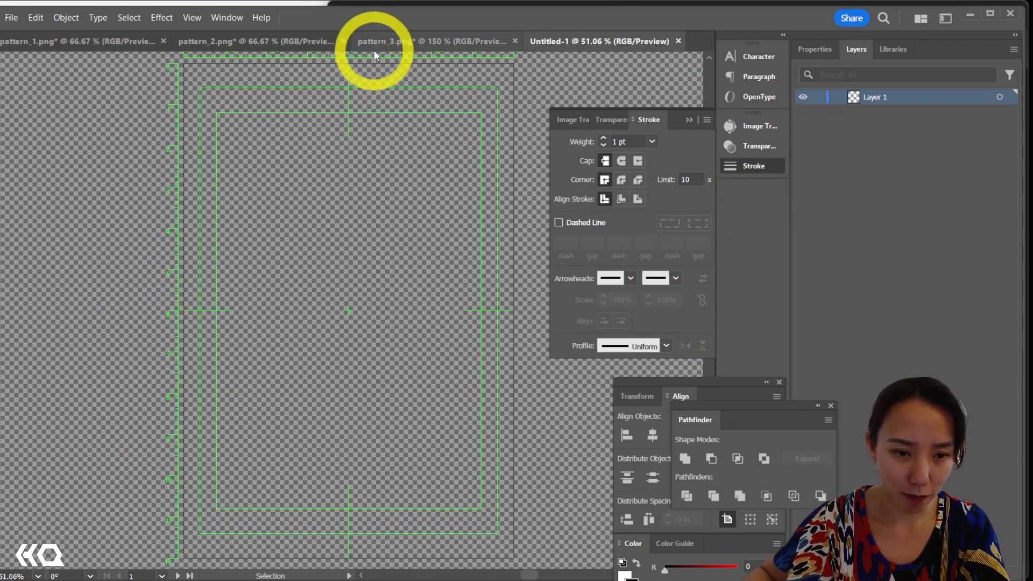
mouse_move(376, 51)
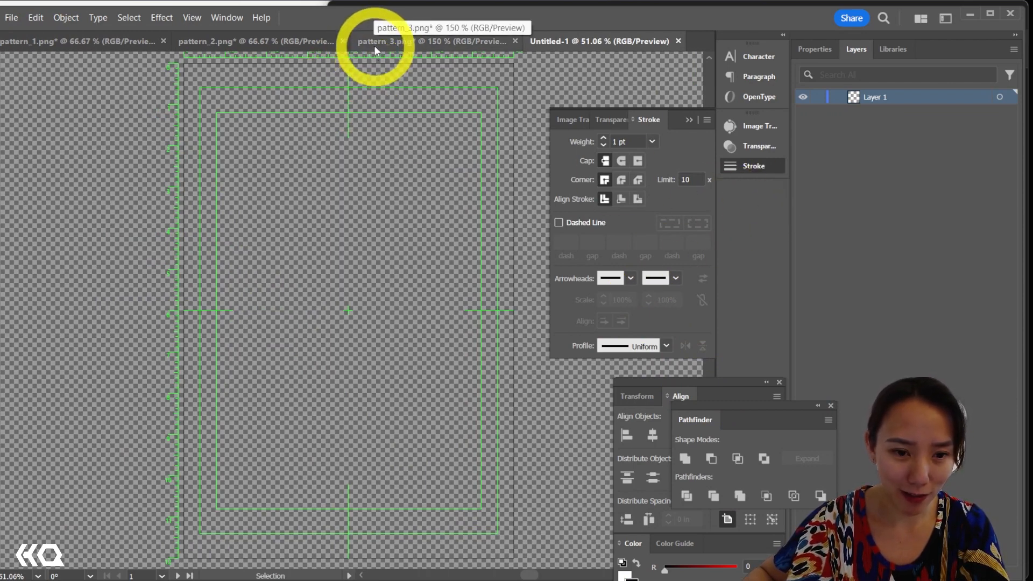
Return to the pattern_3 document and target its wireframe group before moving to line_cut_burn_v1.ai
left_click(384, 41)
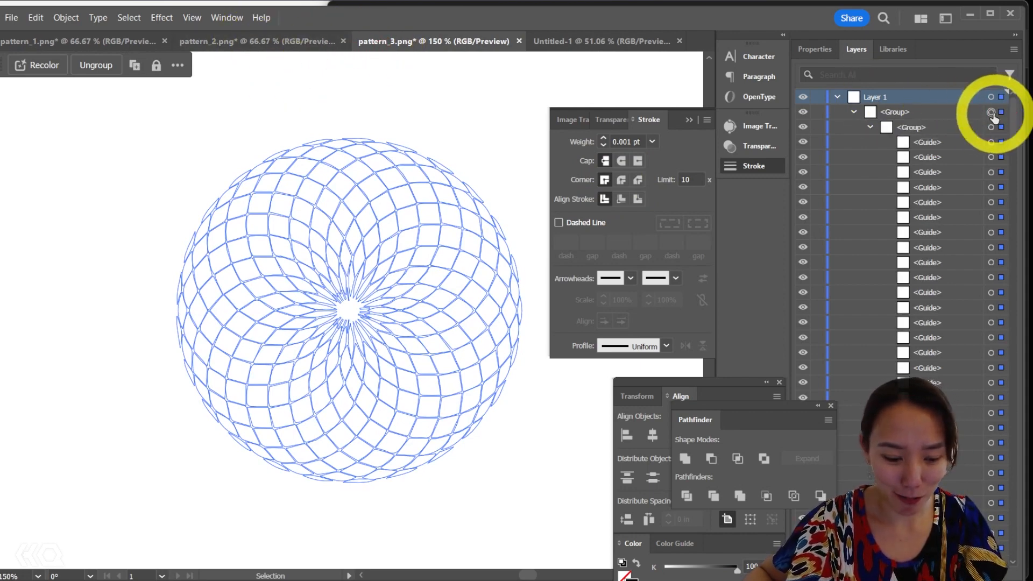
left_click(599, 41)
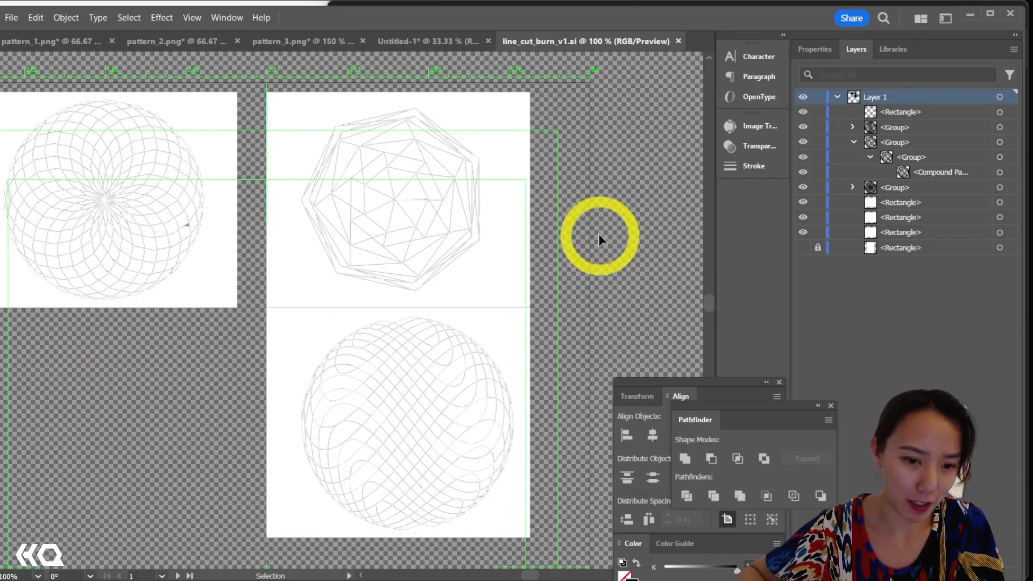
mouse_move(583, 409)
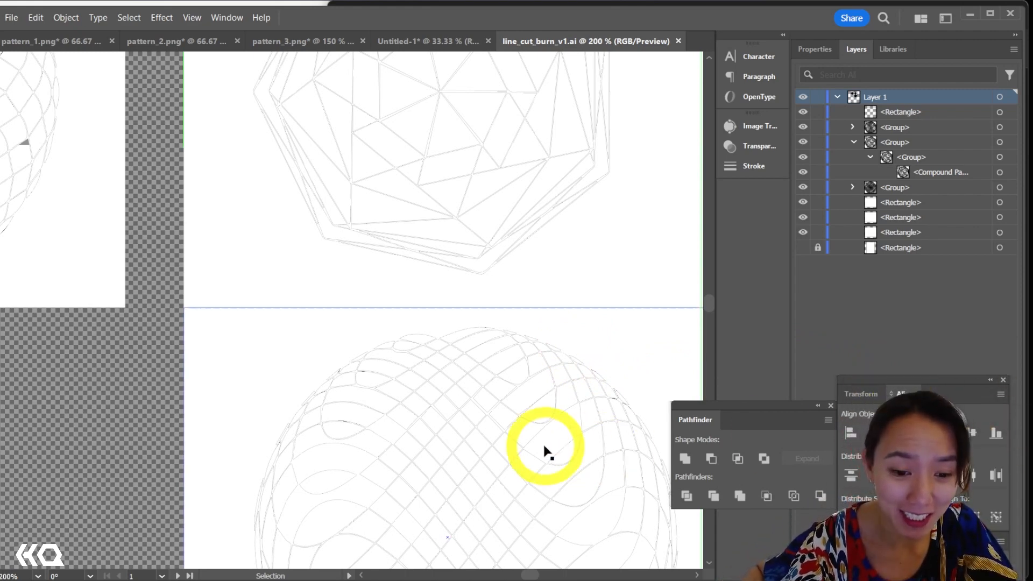
mouse_move(517, 399)
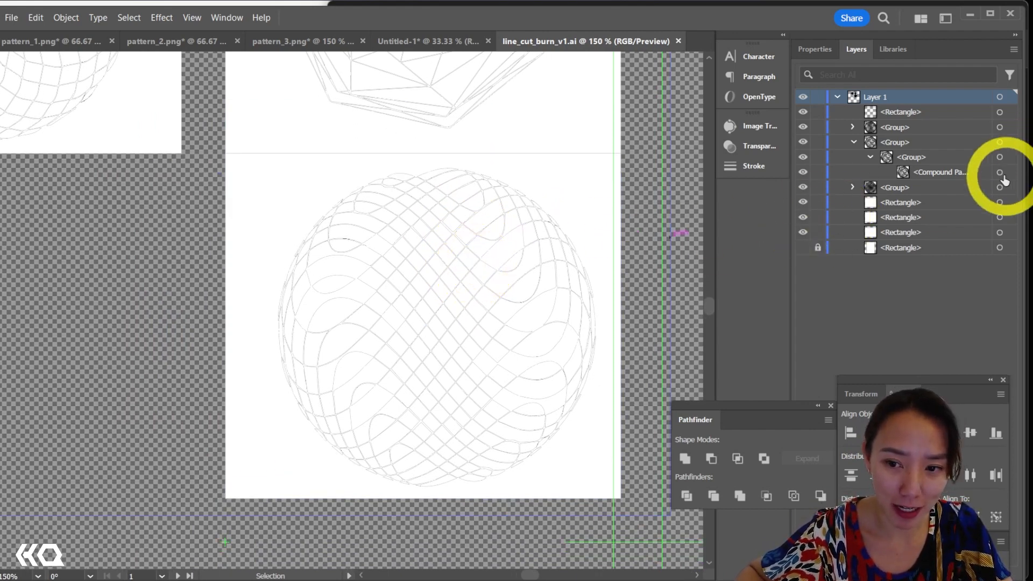
Apply FF0000 red strokes to each pattern group's compound path in line_cut_burn_v1.ai
left_click(999, 187)
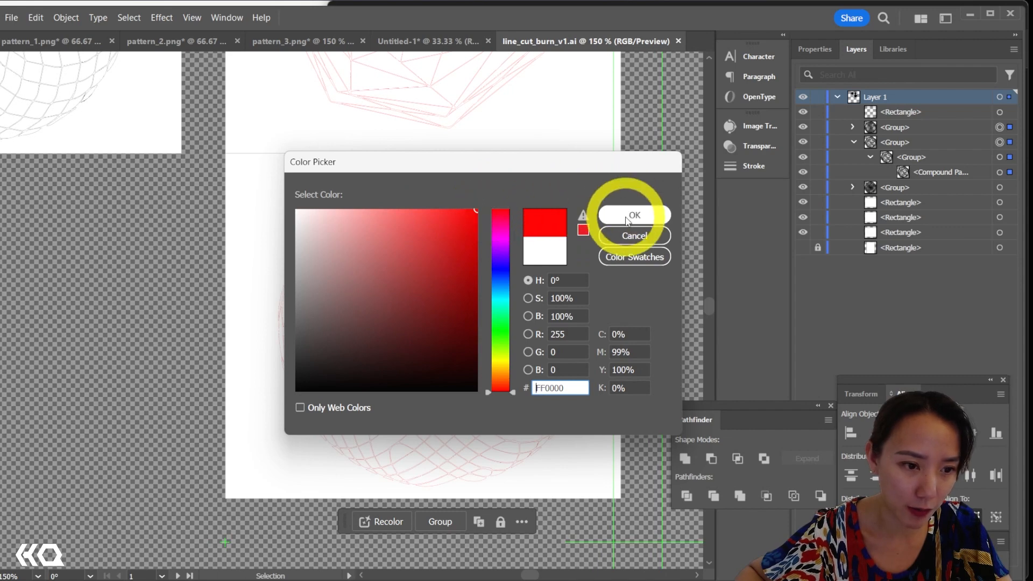
left_click(632, 214)
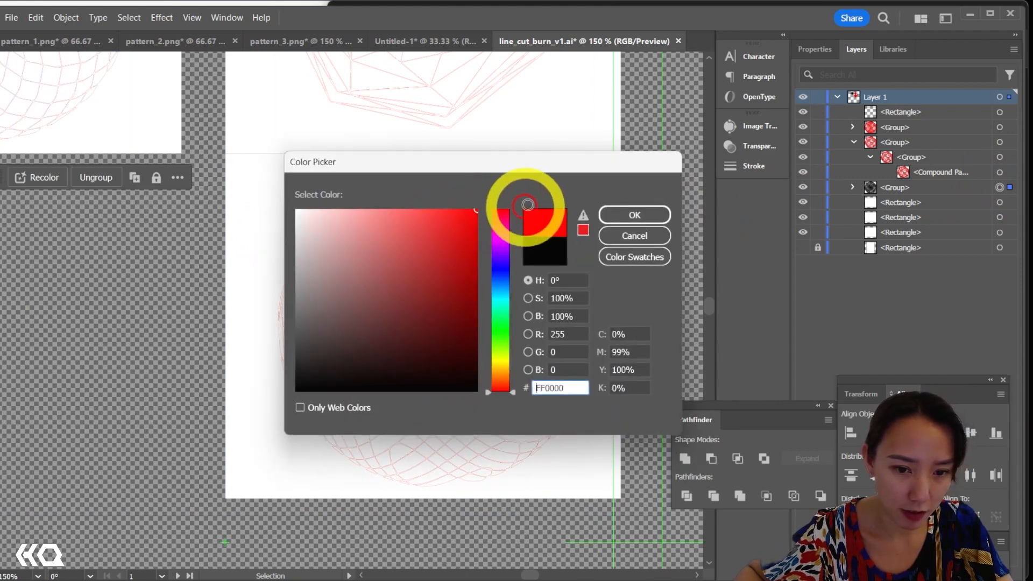
left_click(632, 214)
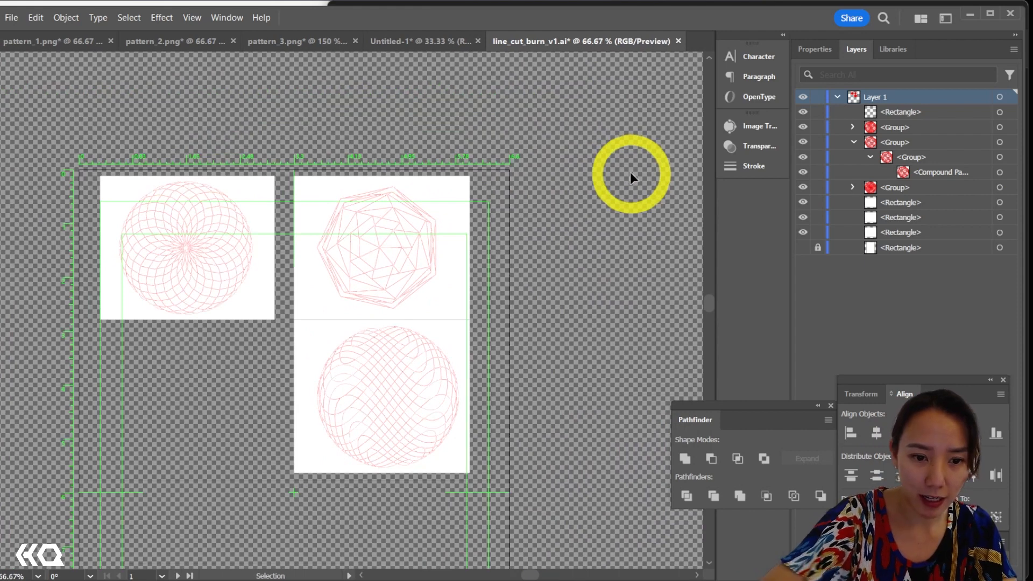
Clear the white panel fills and save line_cut_burn_v1 as SVG, accepting the SVG Options
left_click(899, 202)
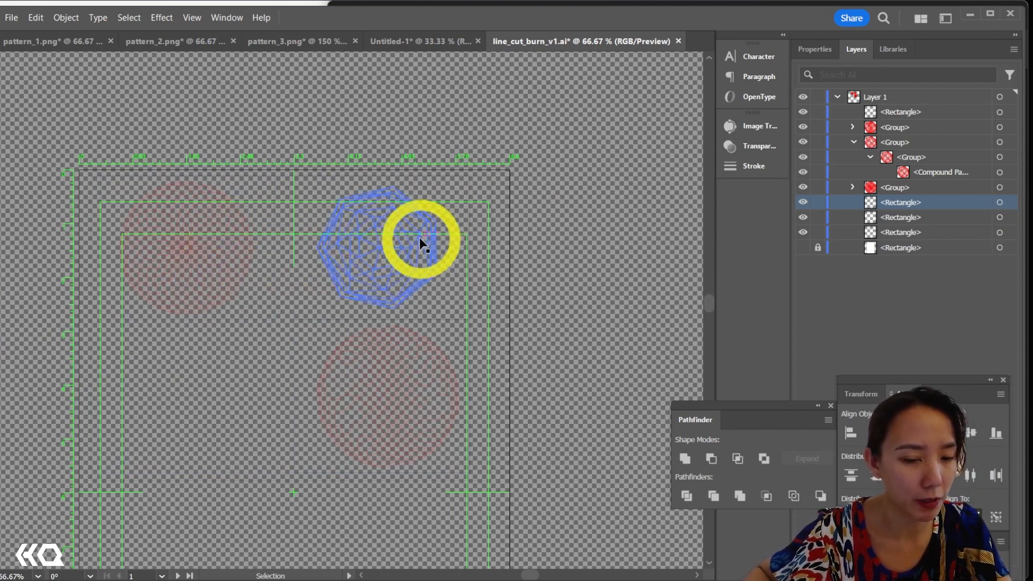
left_click(11, 17)
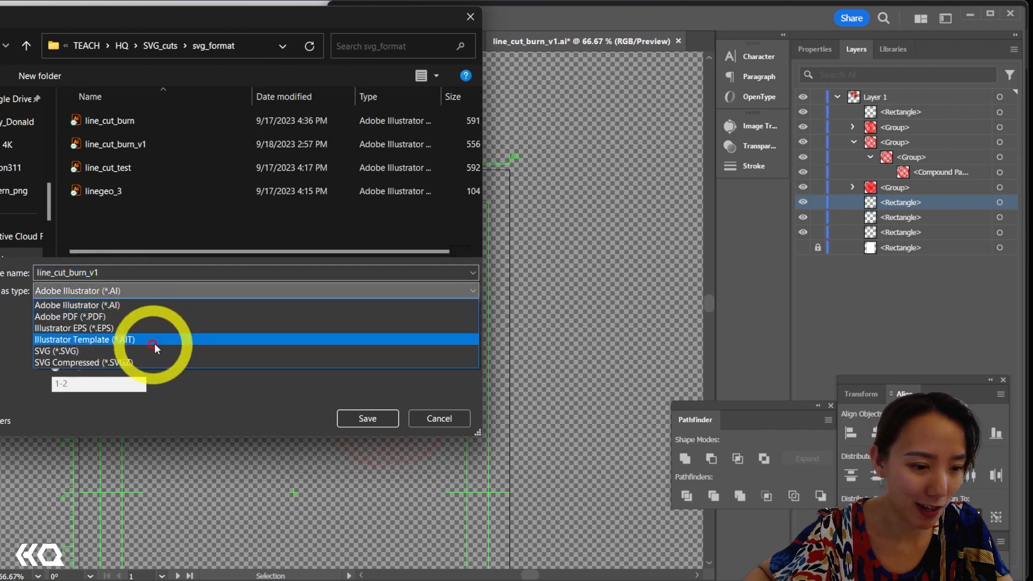
left_click(59, 351)
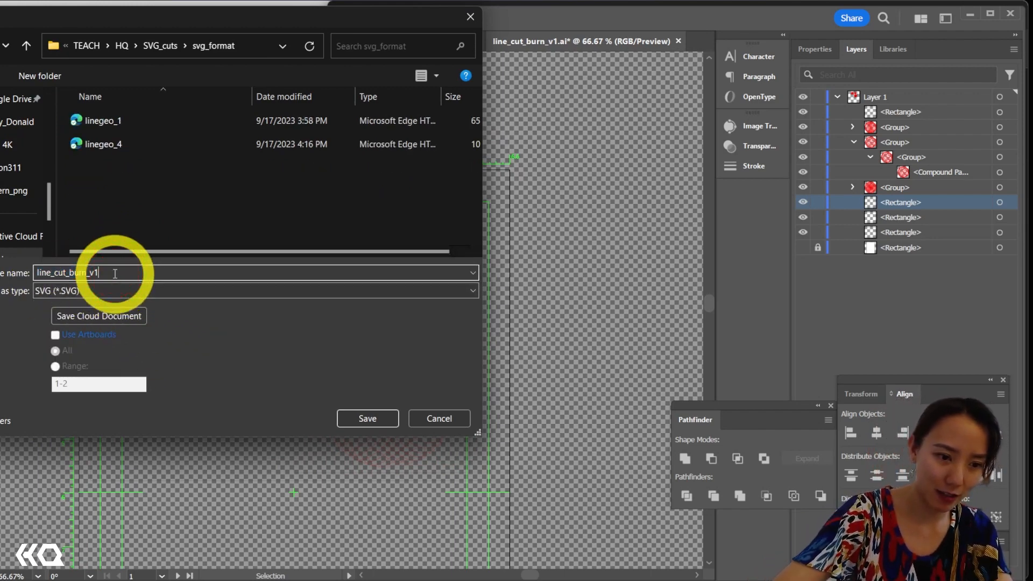
left_click(367, 419)
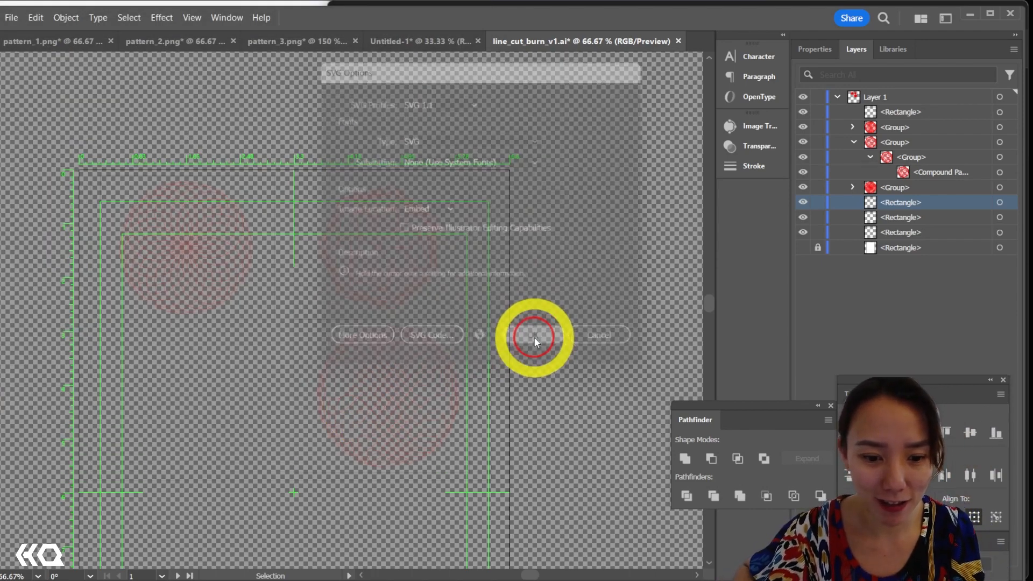
left_click(534, 335)
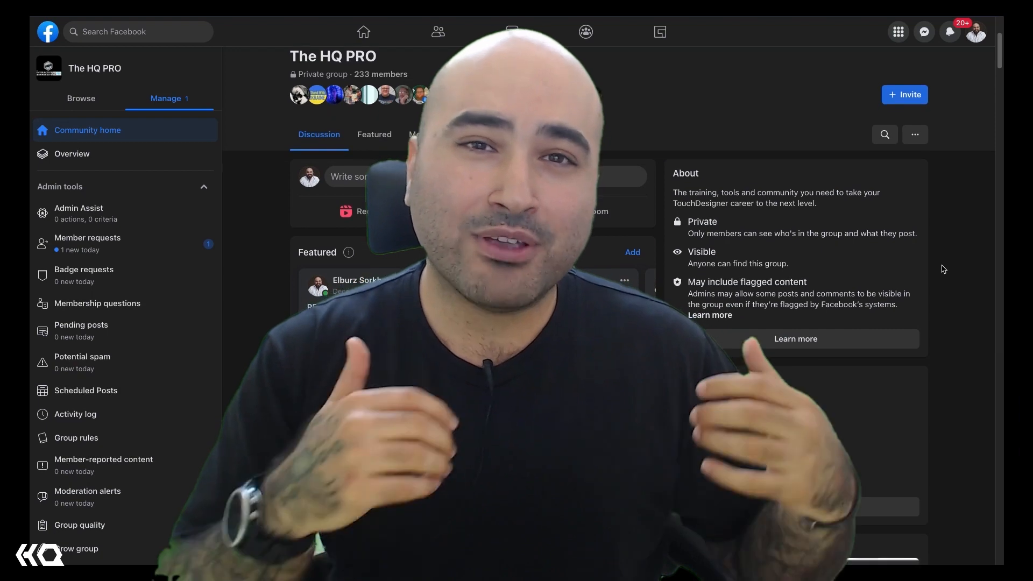
scroll("down", 3)
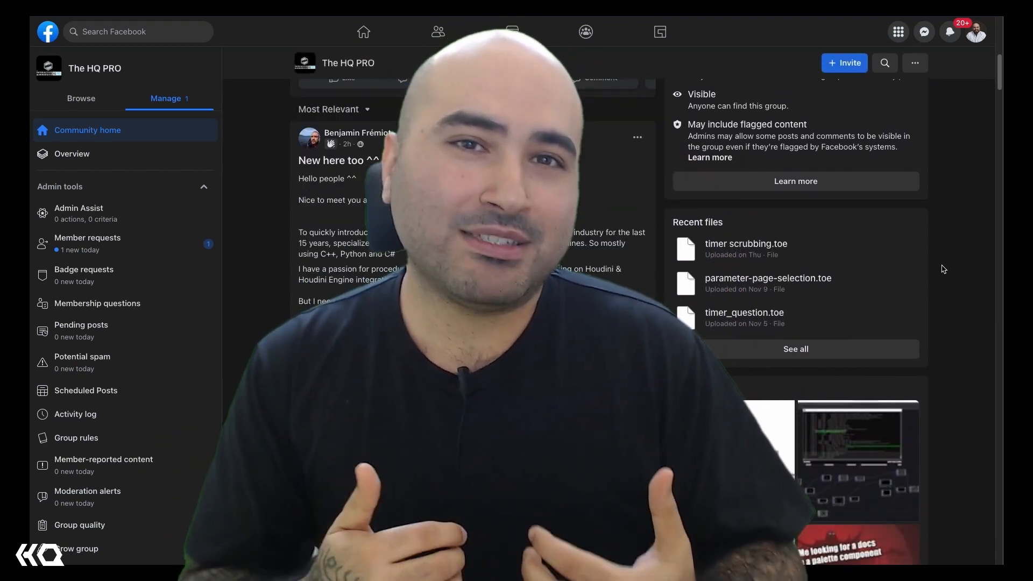
scroll("down", 3)
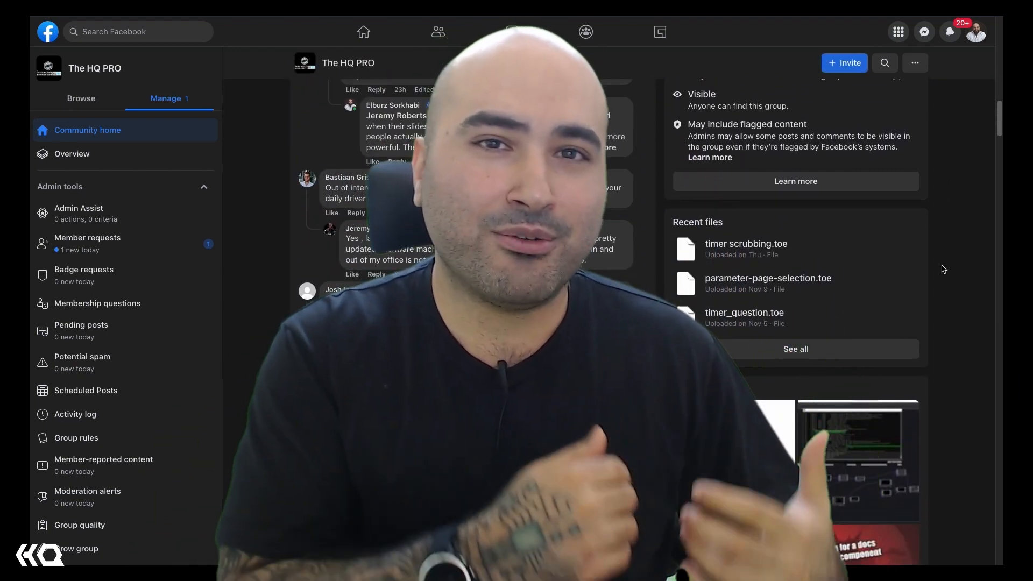